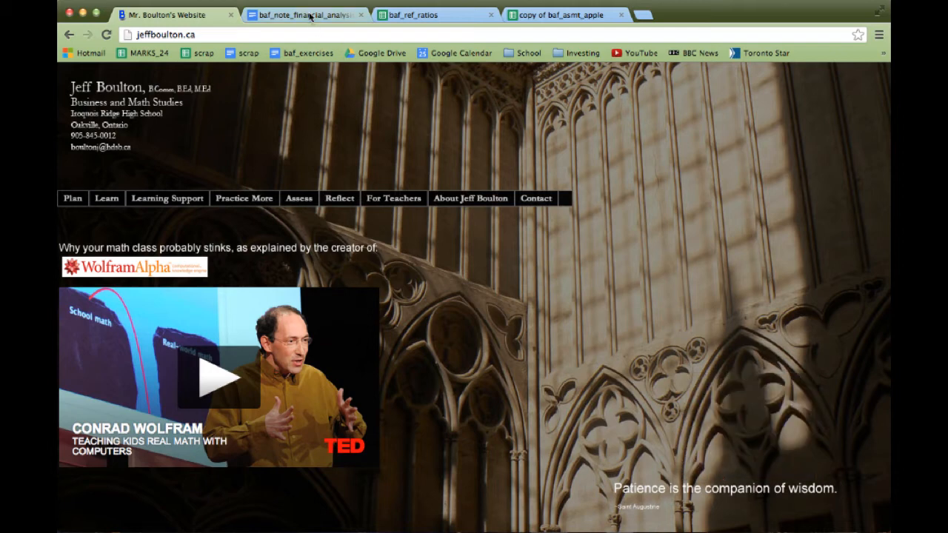
Glance at the analysis notes and ratios reference tabs, then view the Apple balance sheet copy
click(315, 15)
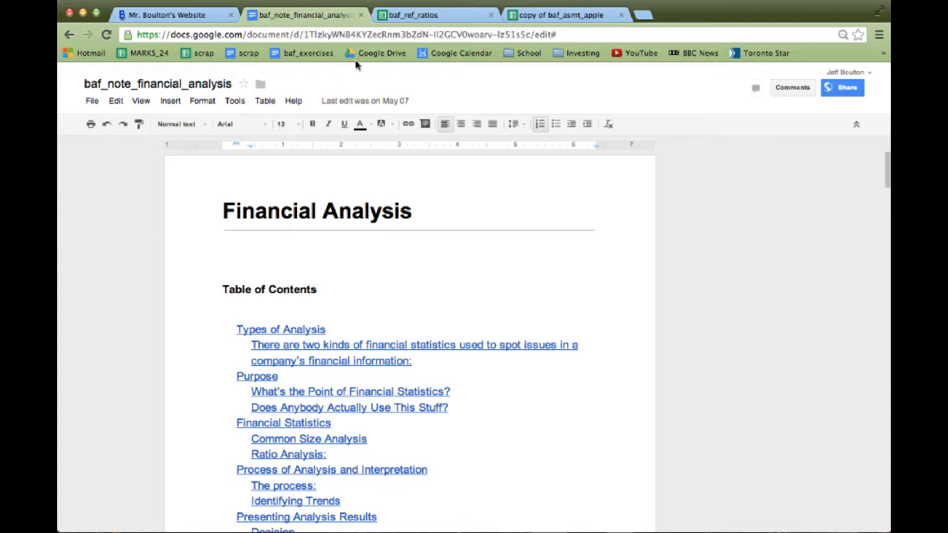
click(442, 15)
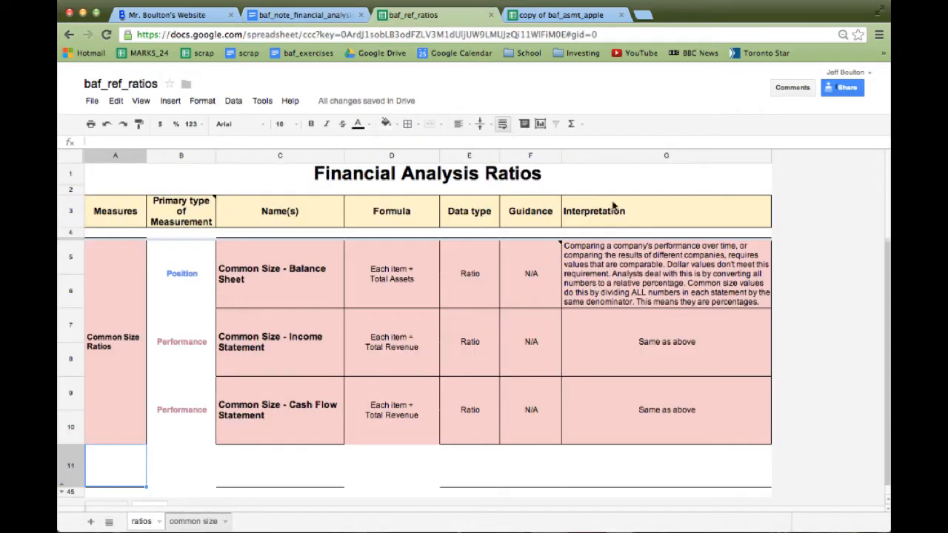
mouse_move(611, 325)
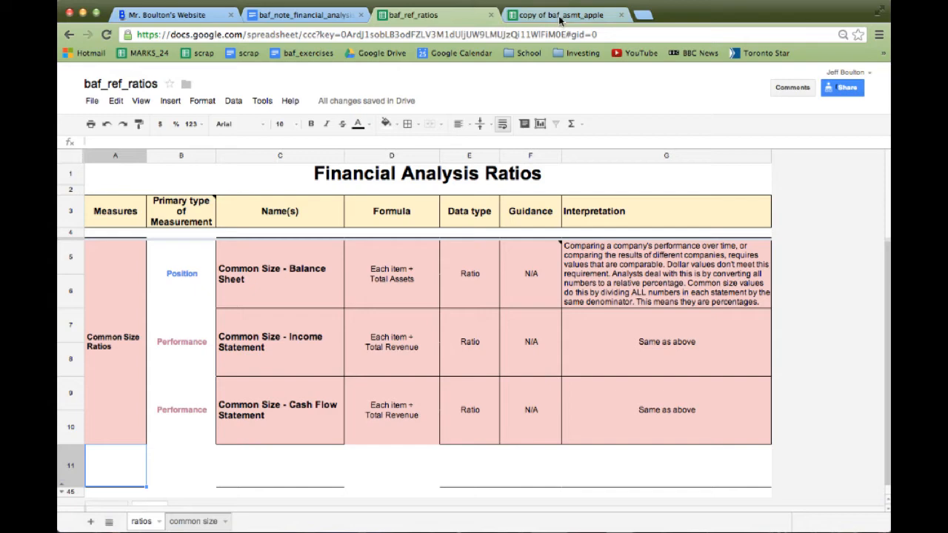
click(561, 14)
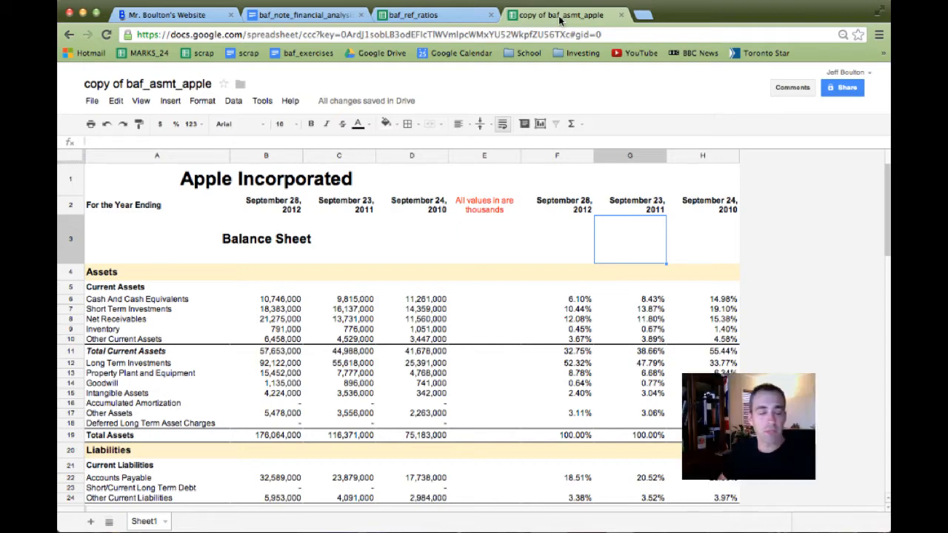
mouse_move(353, 92)
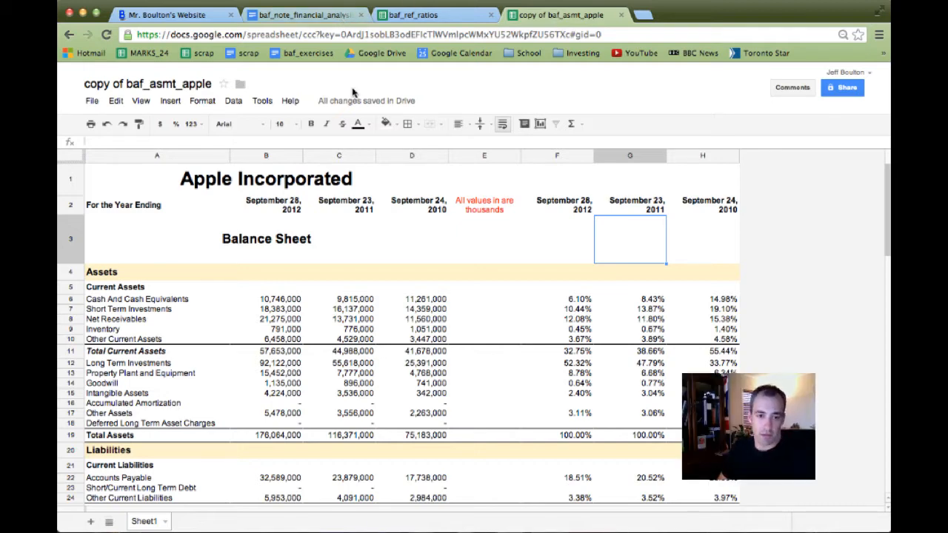
Read the analysis notes from Types of Analysis to Process of Analysis, then view the ratios reference
click(307, 15)
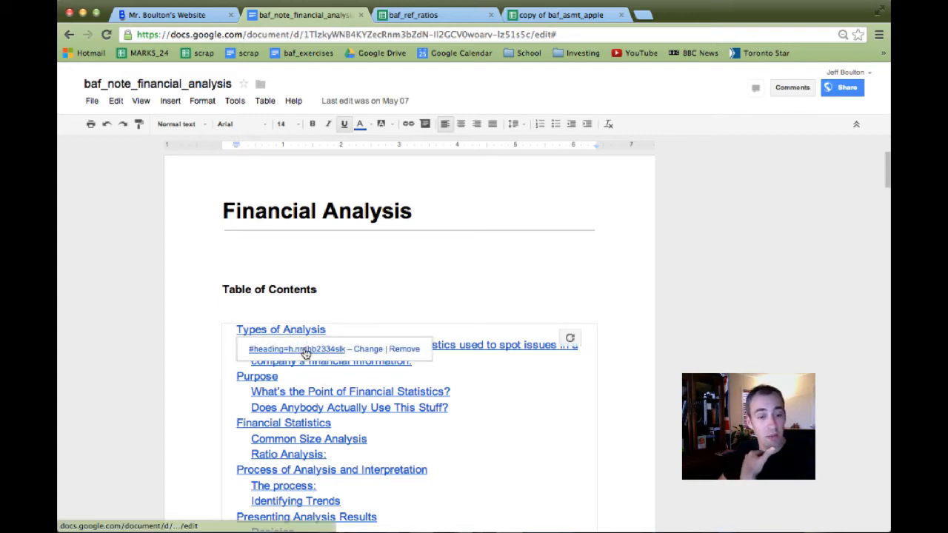
click(280, 329)
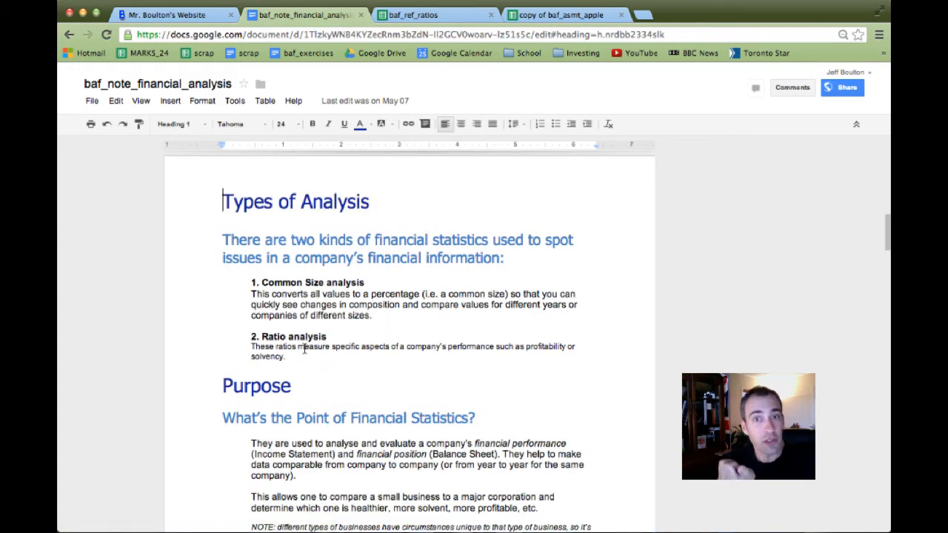
scroll(down, 3)
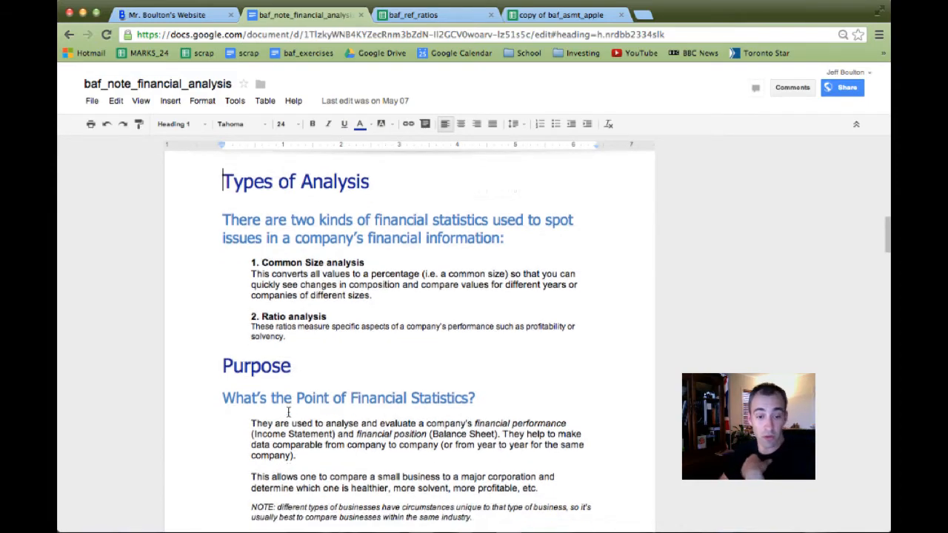
scroll(down, 3)
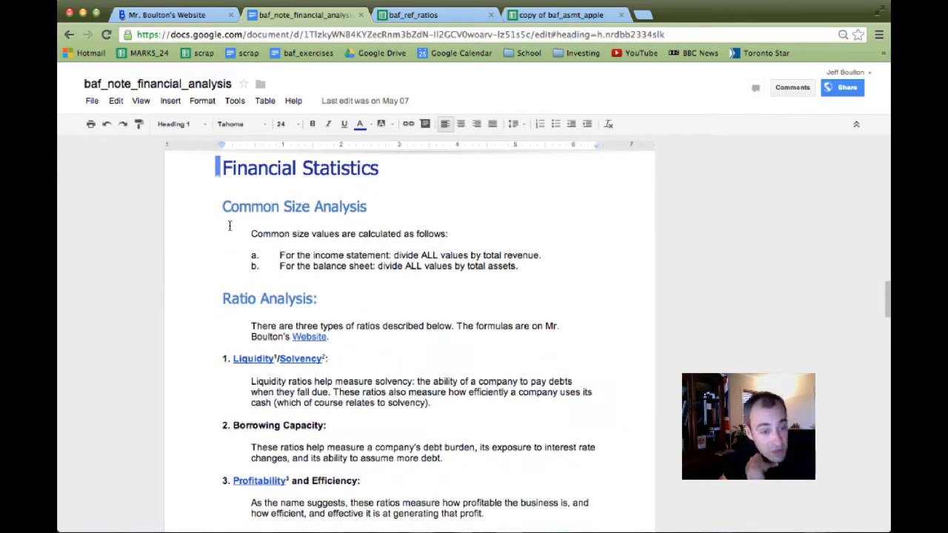
drag(221, 298, 485, 492)
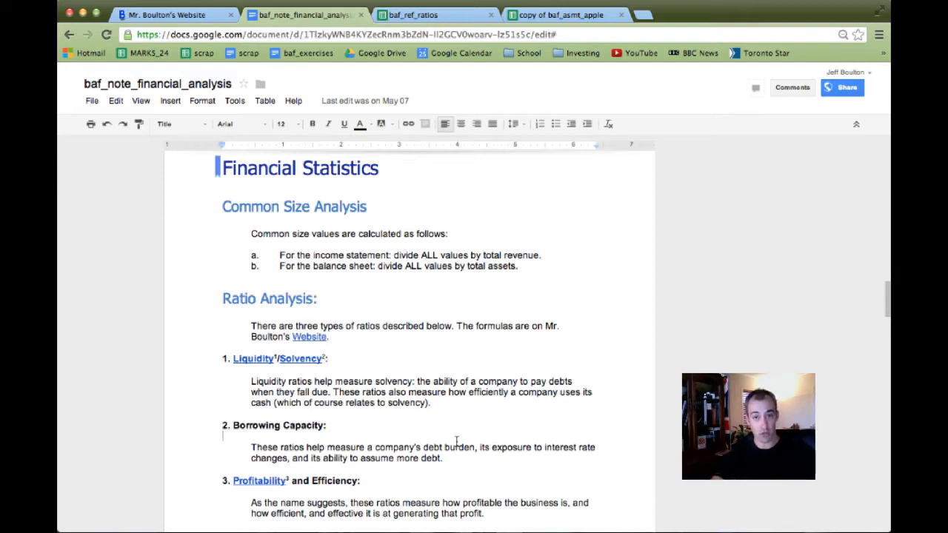
mouse_move(352, 375)
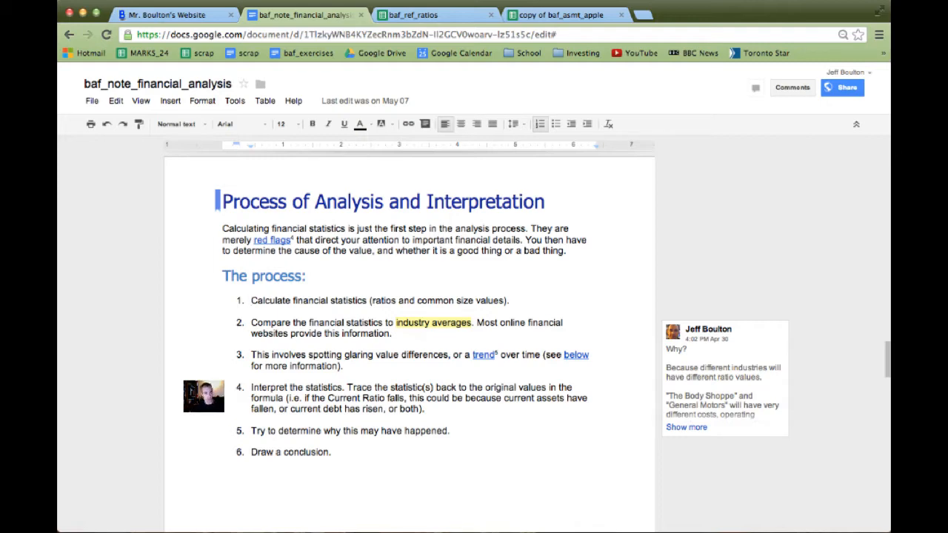
click(424, 15)
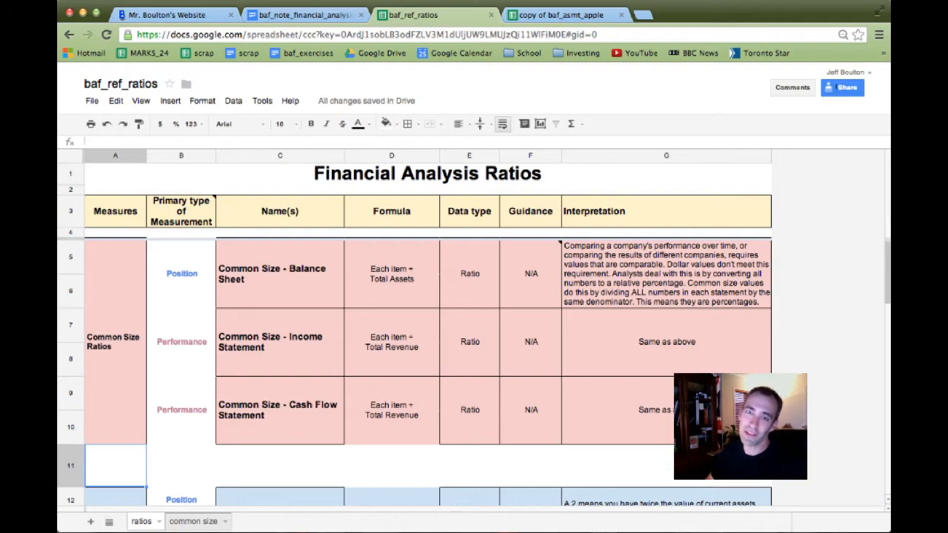
scroll(down, 3)
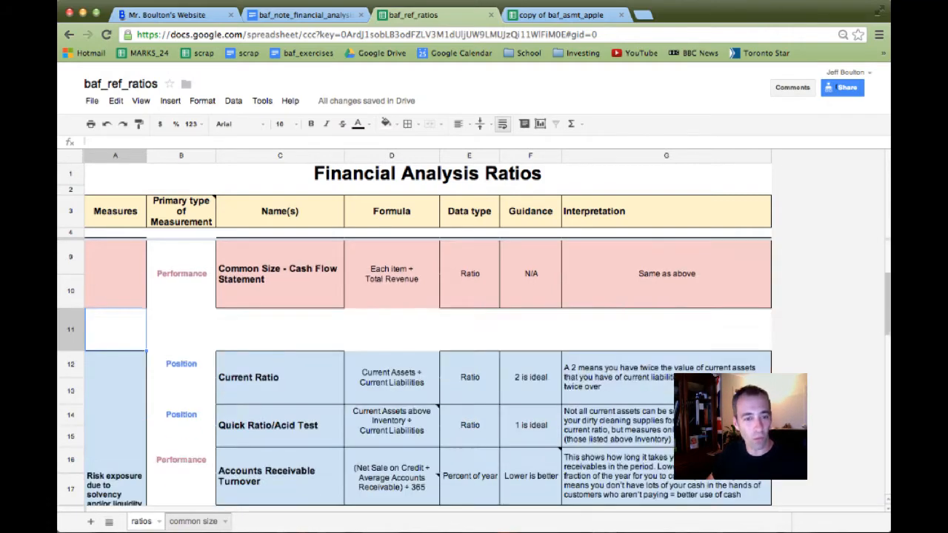
scroll(down, 3)
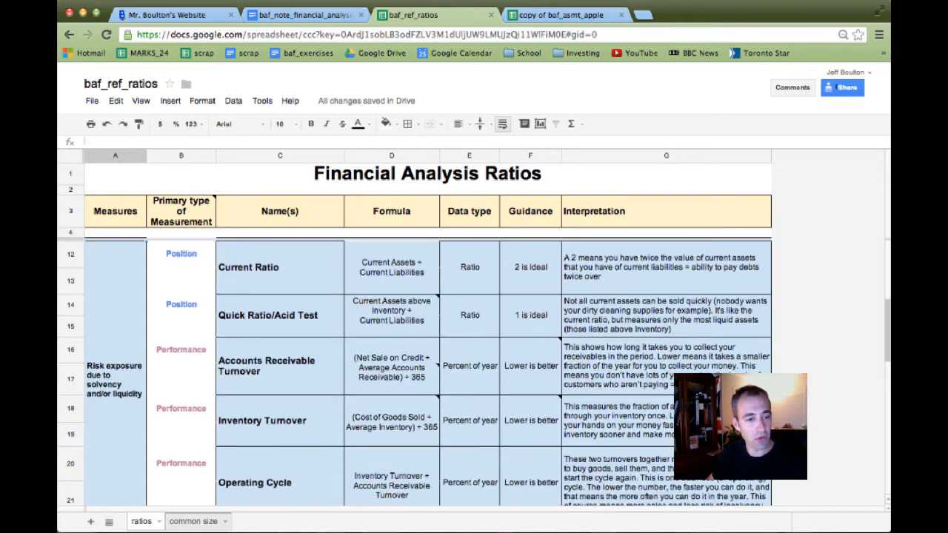
mouse_move(315, 435)
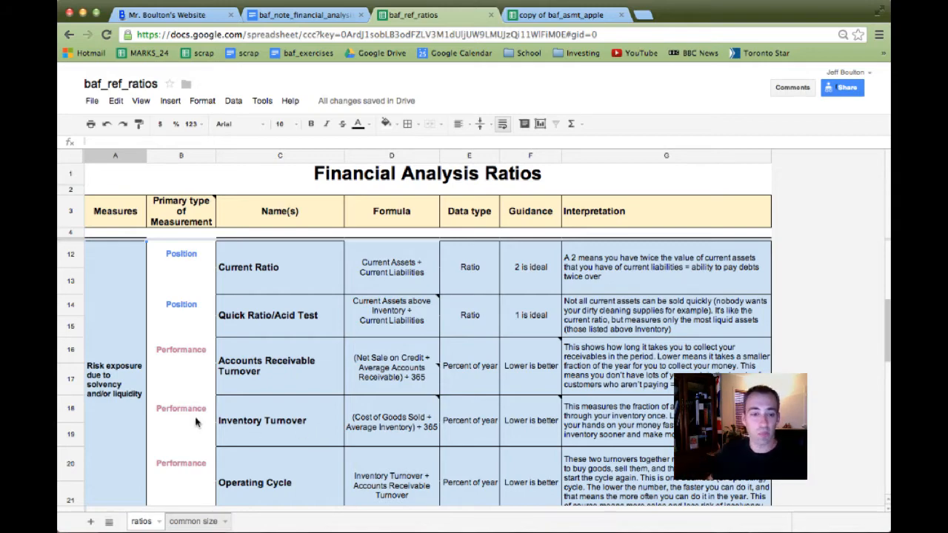
scroll(down, 3)
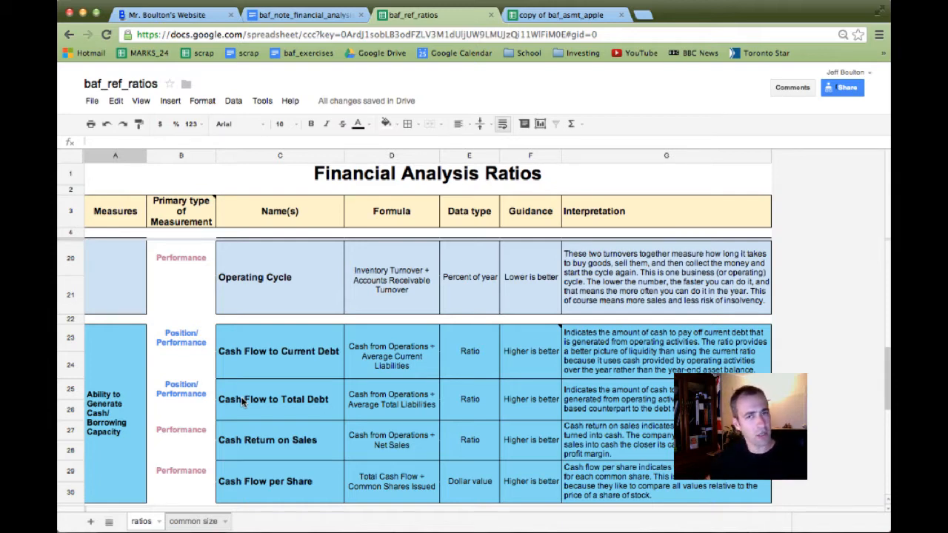
mouse_move(295, 353)
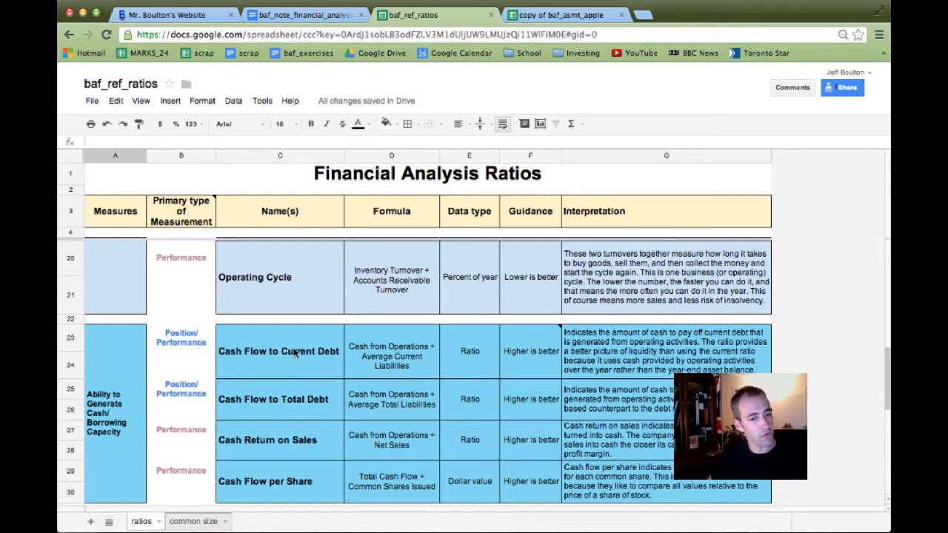
scroll(down, 3)
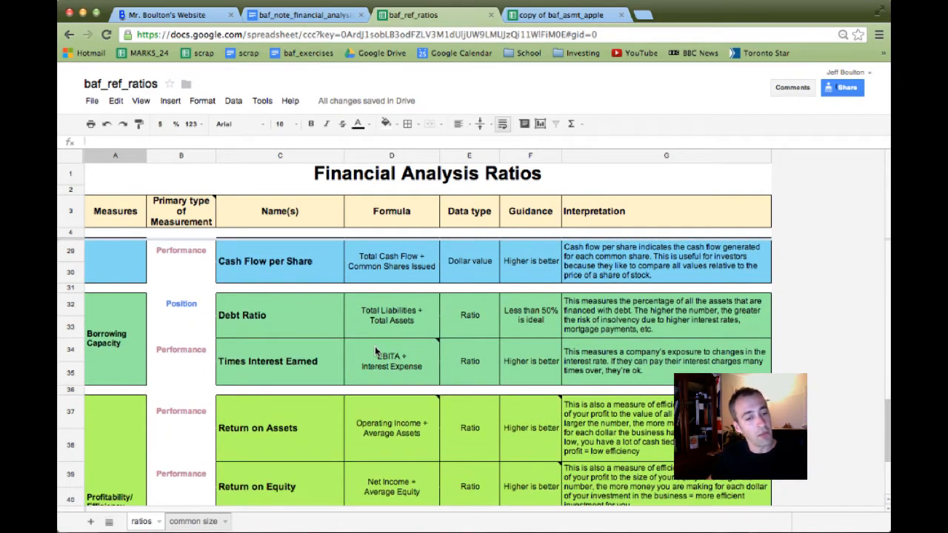
scroll(down, 3)
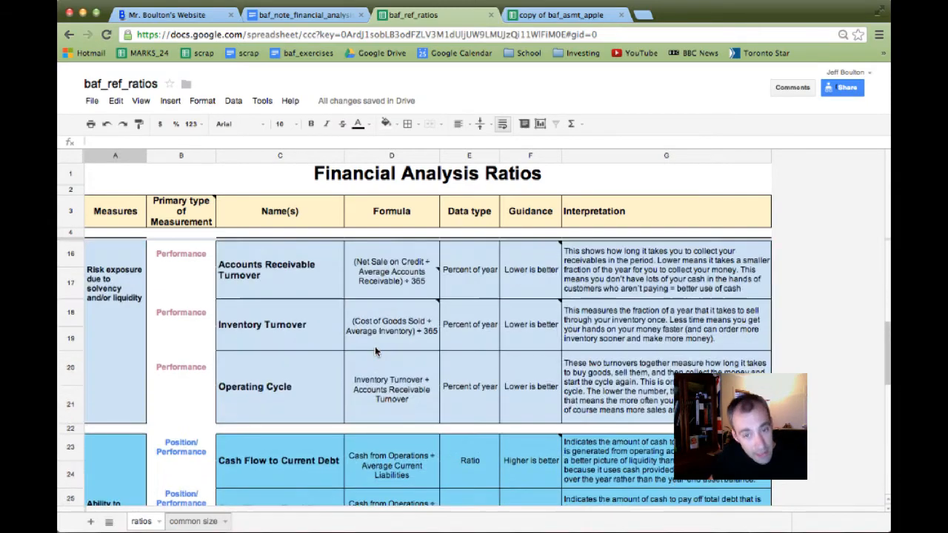
scroll(up, 3)
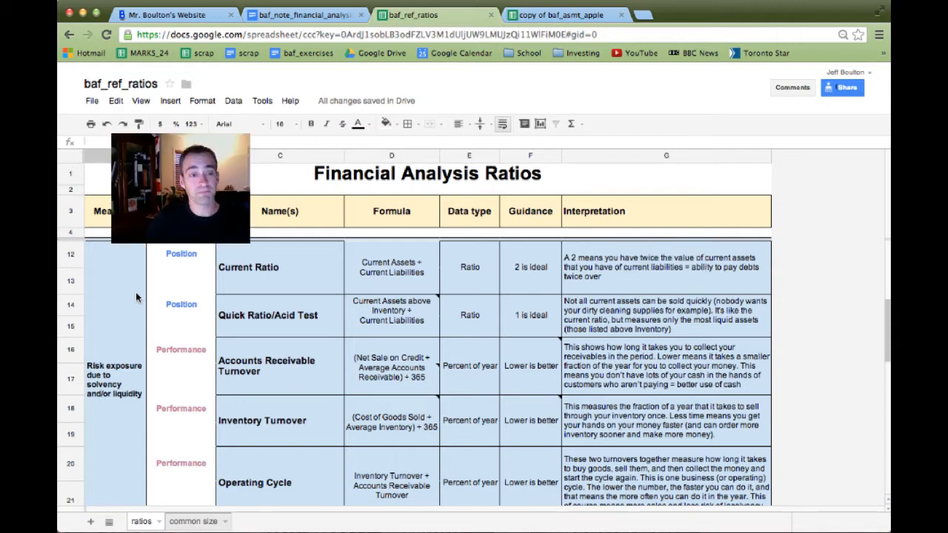
click(248, 268)
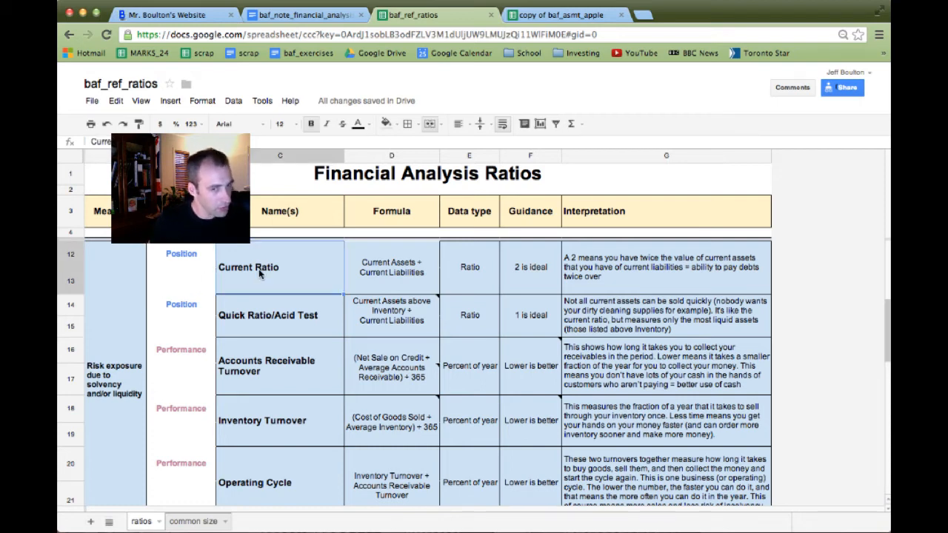
mouse_move(312, 276)
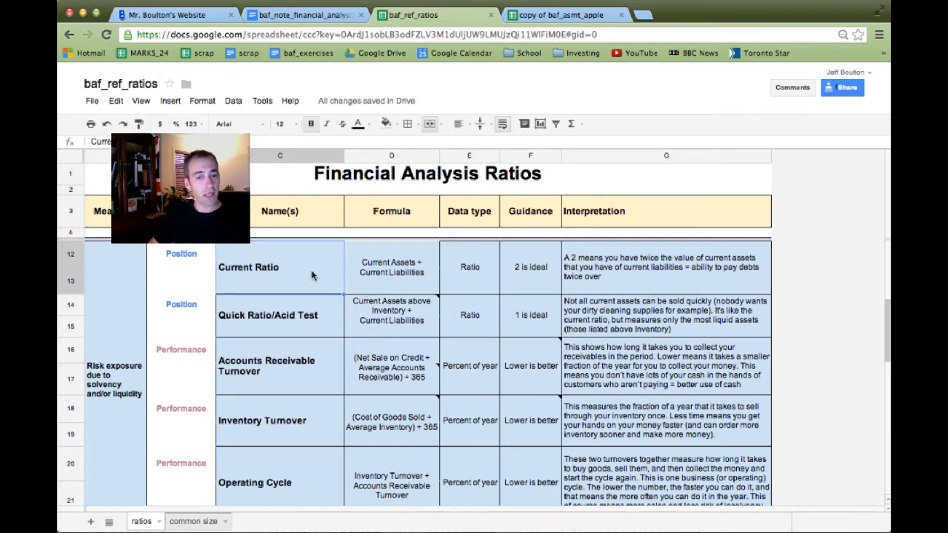
click(391, 268)
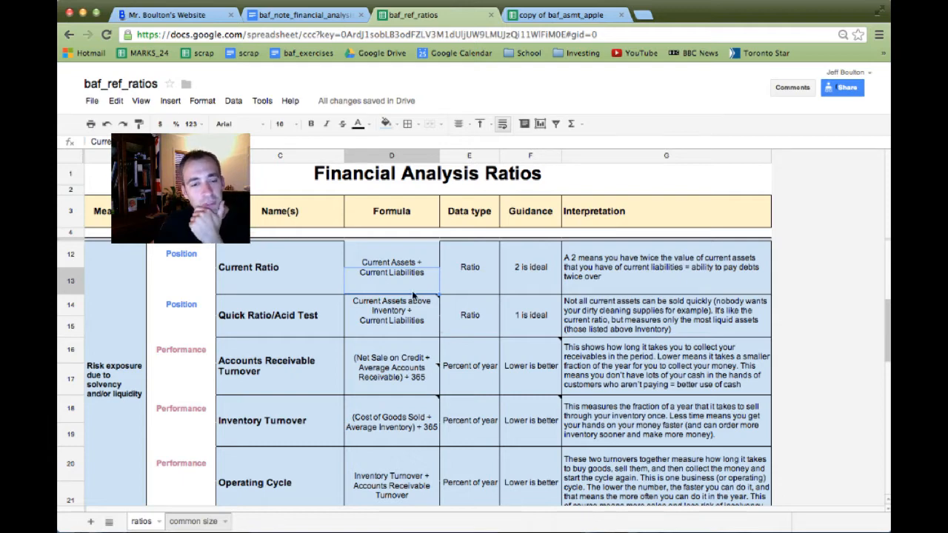
mouse_move(417, 284)
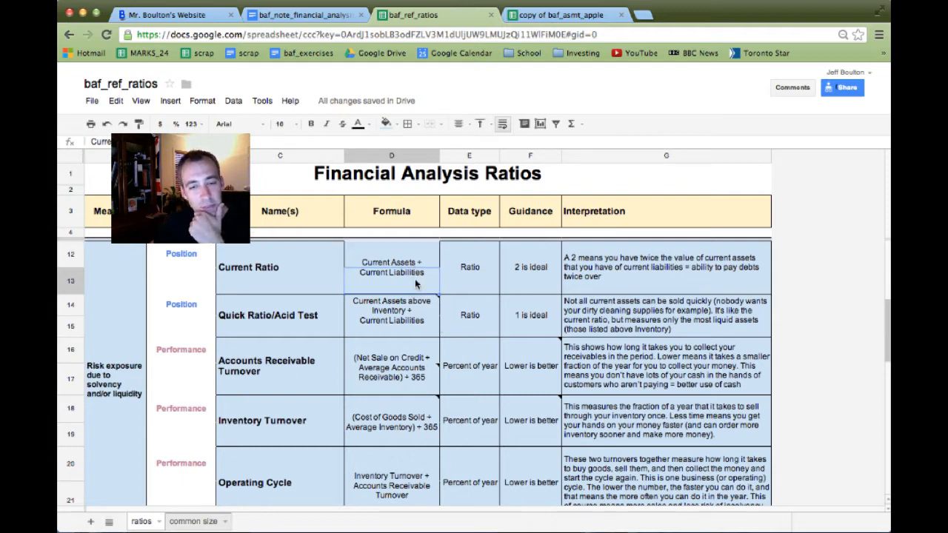
click(470, 267)
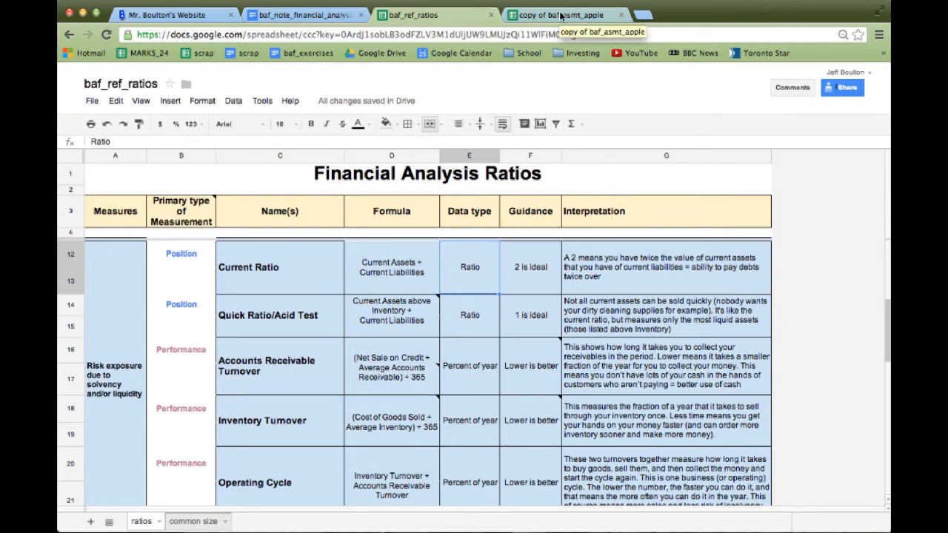
On the Apple balance sheet, insert a new column after the percentage columns
click(563, 14)
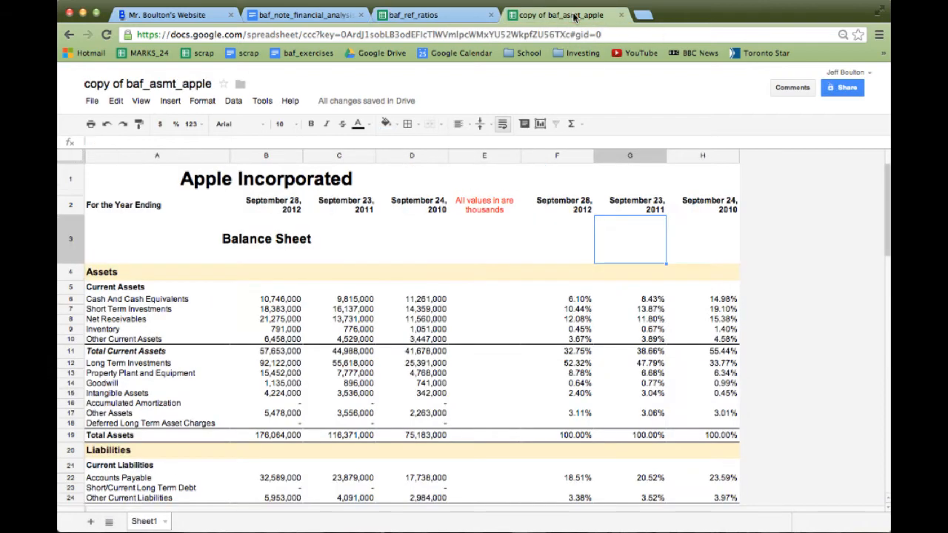
mouse_move(535, 271)
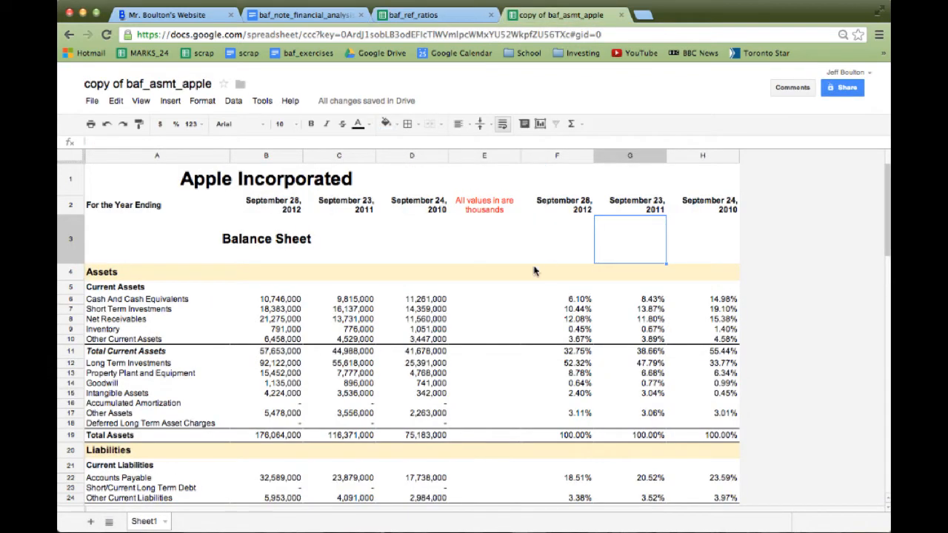
mouse_move(604, 383)
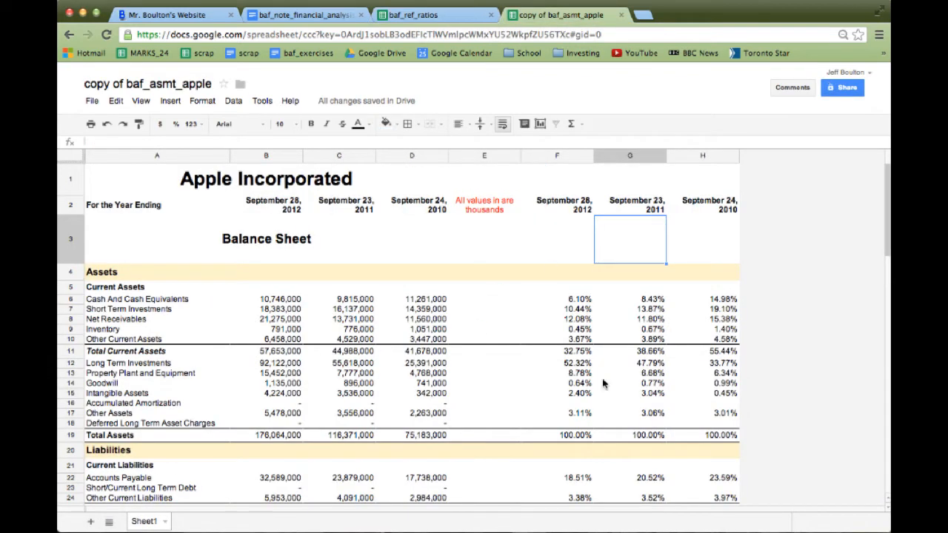
mouse_move(402, 327)
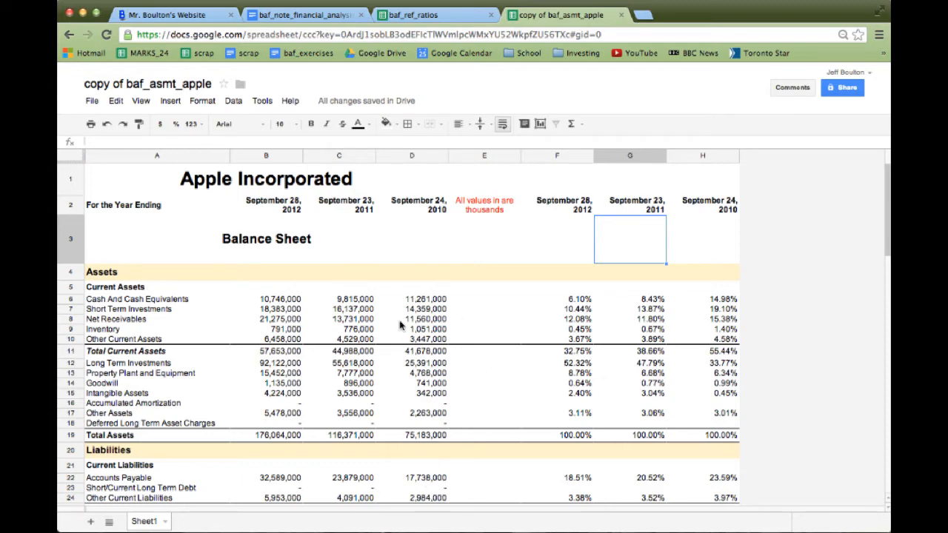
mouse_move(666, 369)
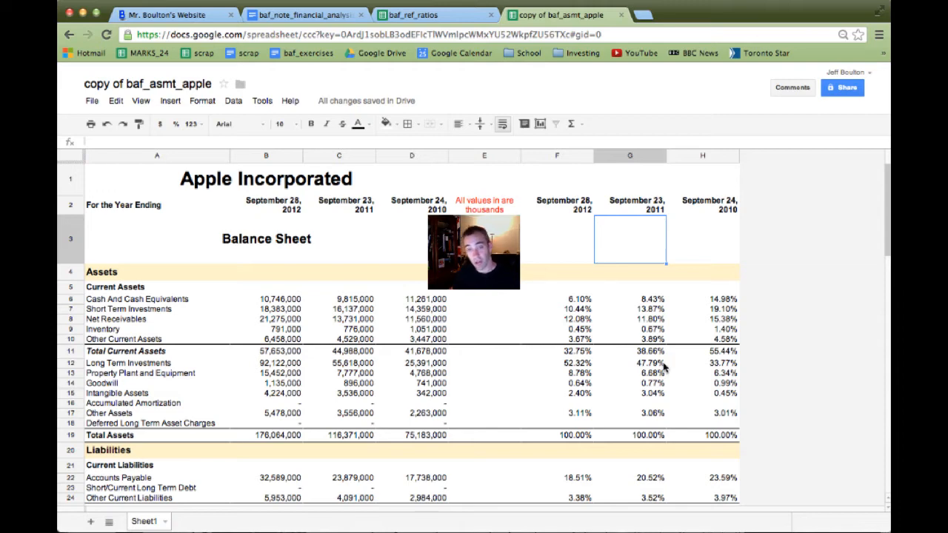
click(703, 155)
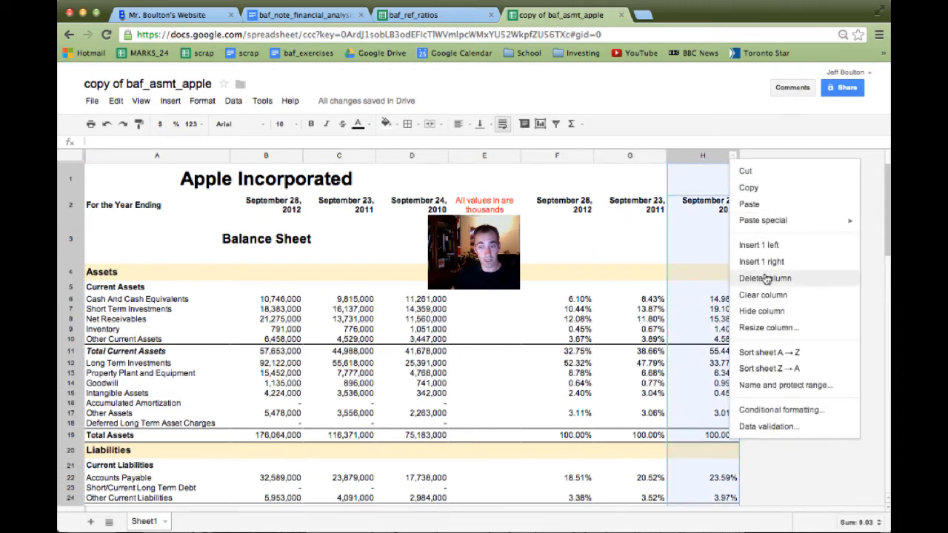
click(763, 279)
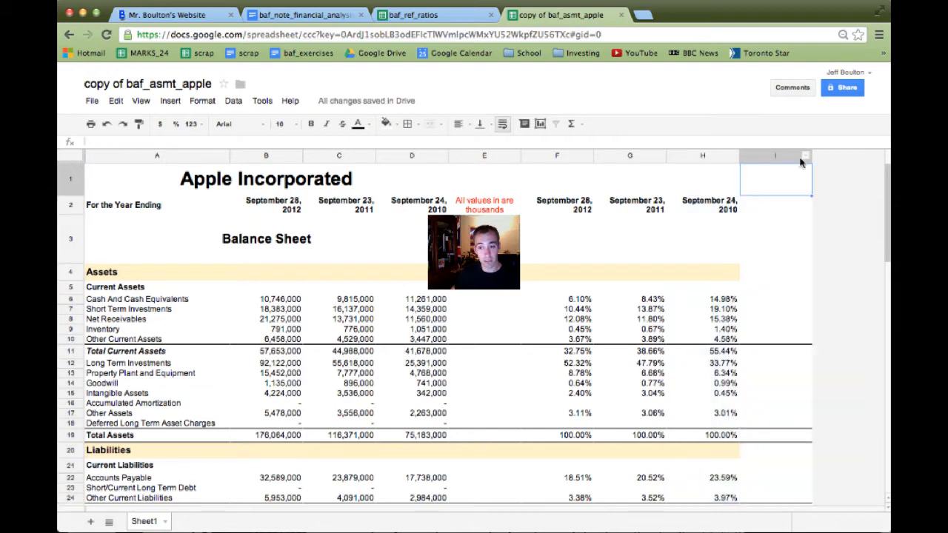
right_click(773, 161)
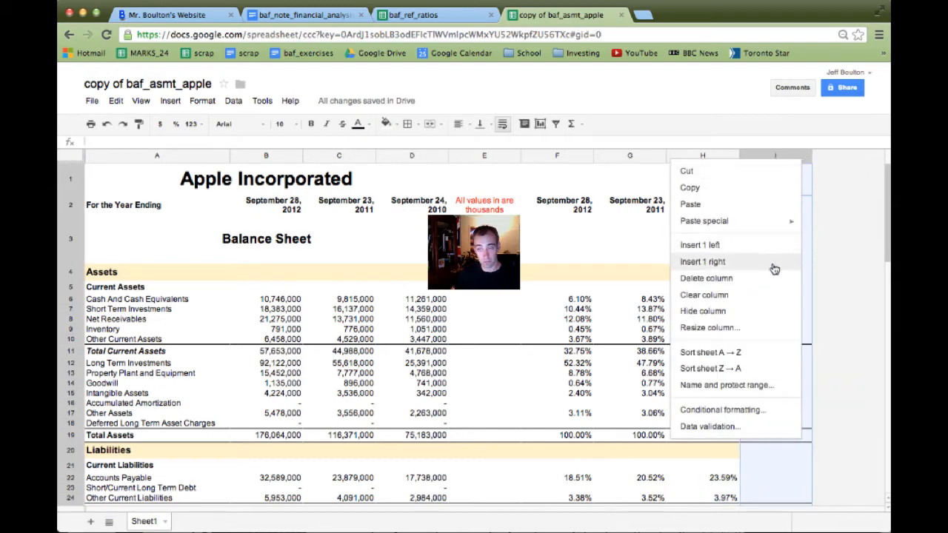
click(702, 262)
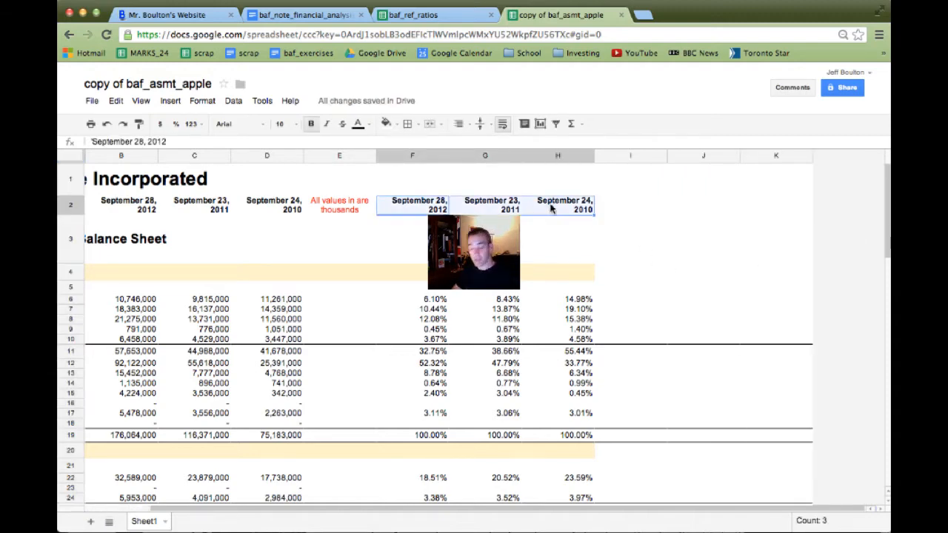
Paste the year-end dates into I2:K2 and add a blank spacer column before them
click(629, 205)
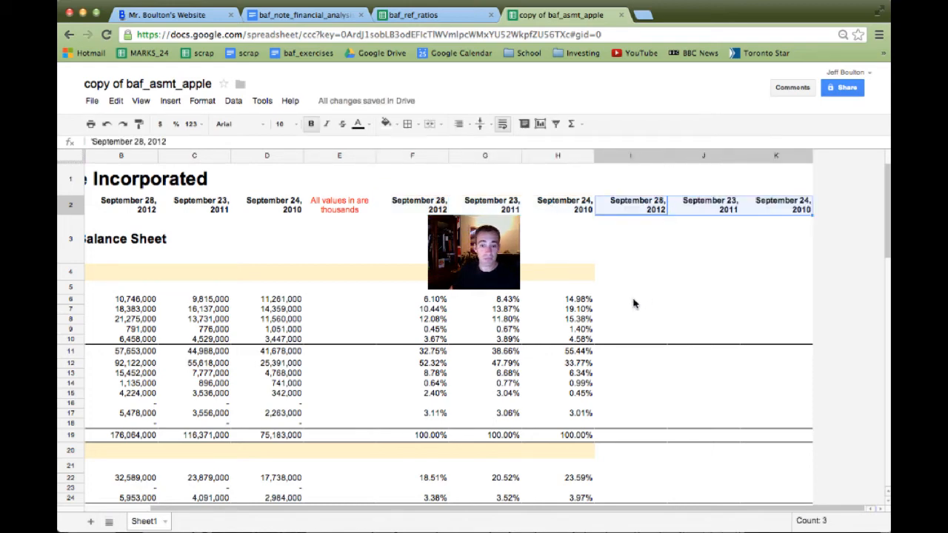
click(631, 300)
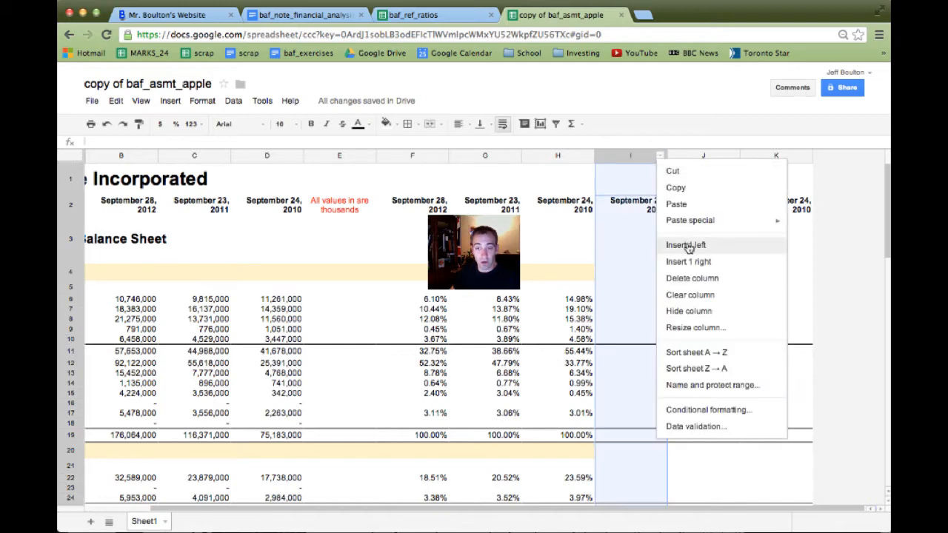
click(685, 245)
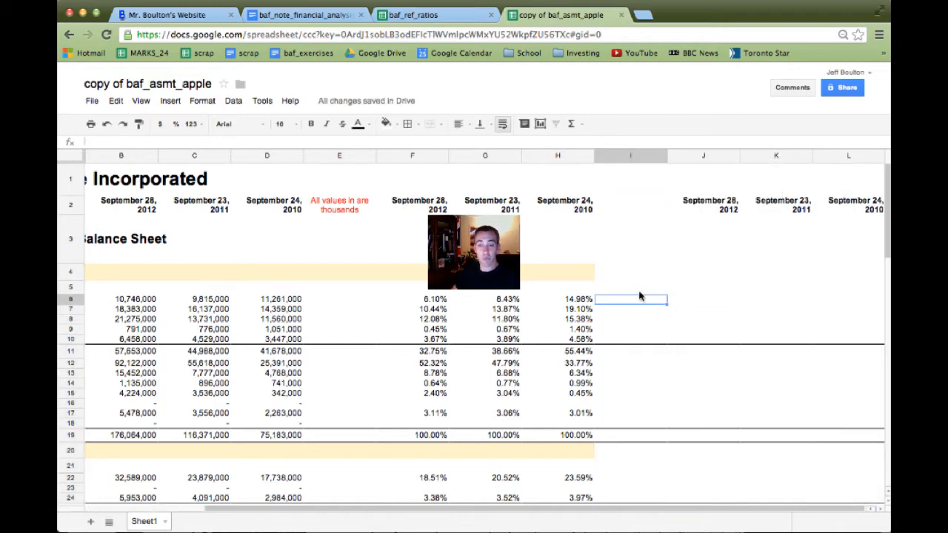
Add a bold 'Ratios' heading in I4 and a 'Current Ratio' label in I6
text(Ratios)
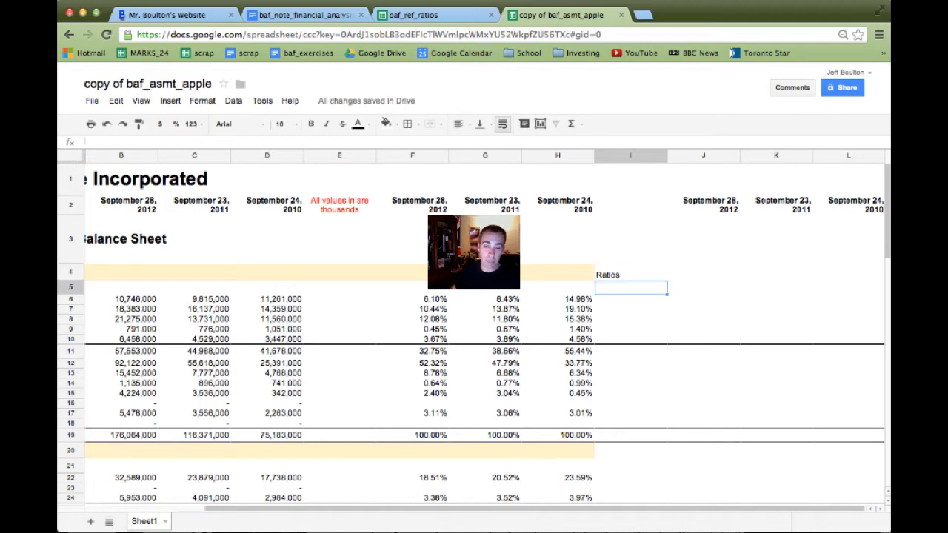
click(631, 300)
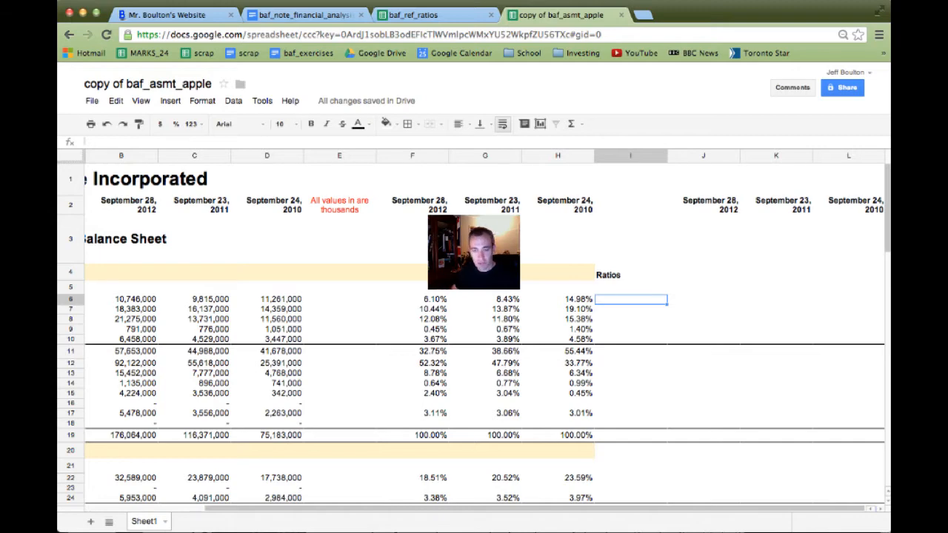
text(Current Ratio)
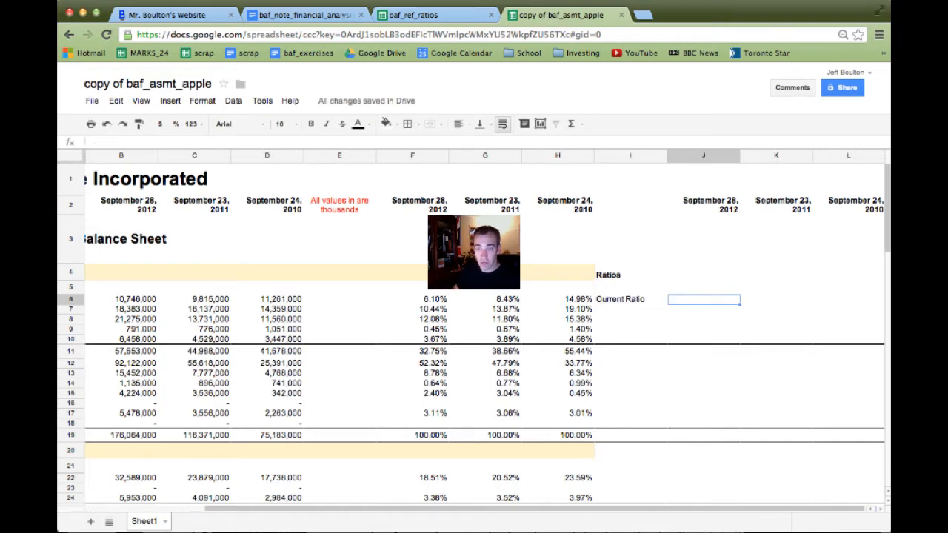
Enter =B11/B25 in J6 for the 2012 current ratio
text(=)
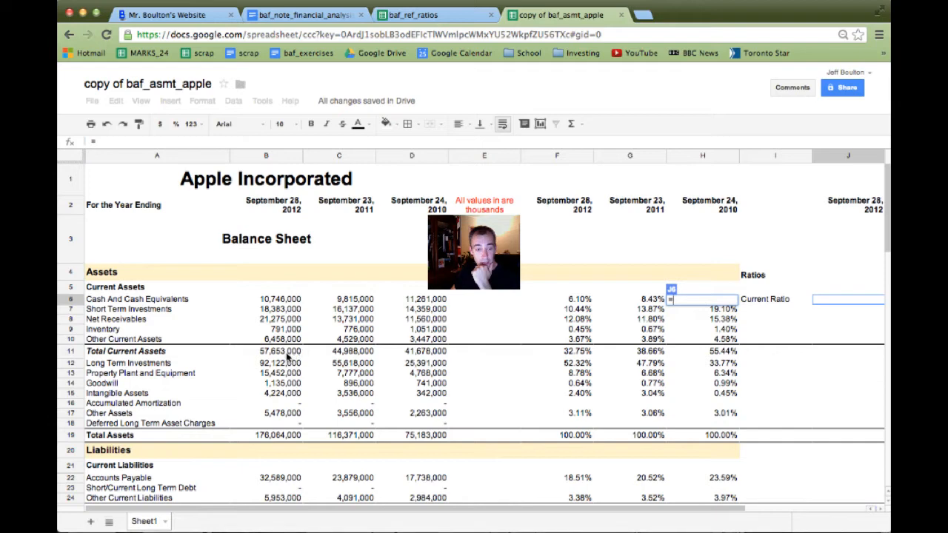
click(266, 351)
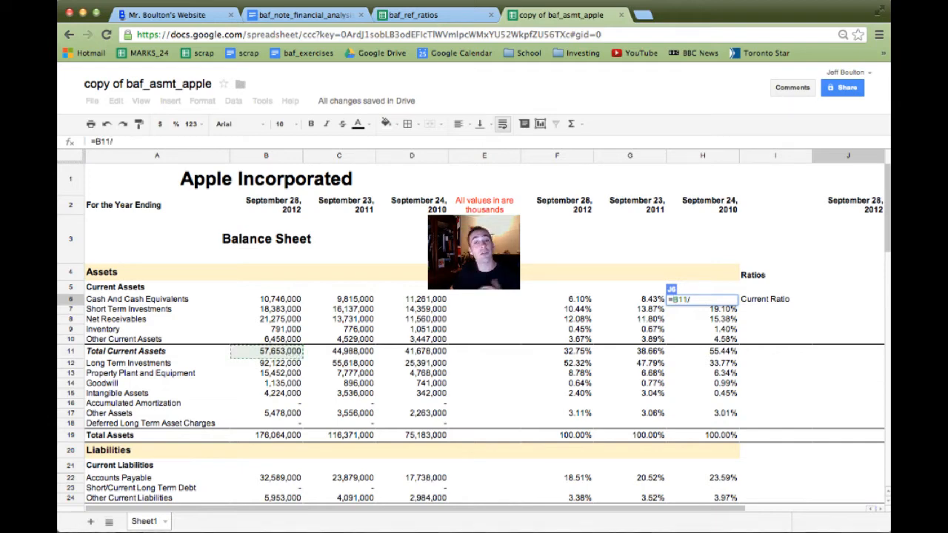
scroll(down, 3)
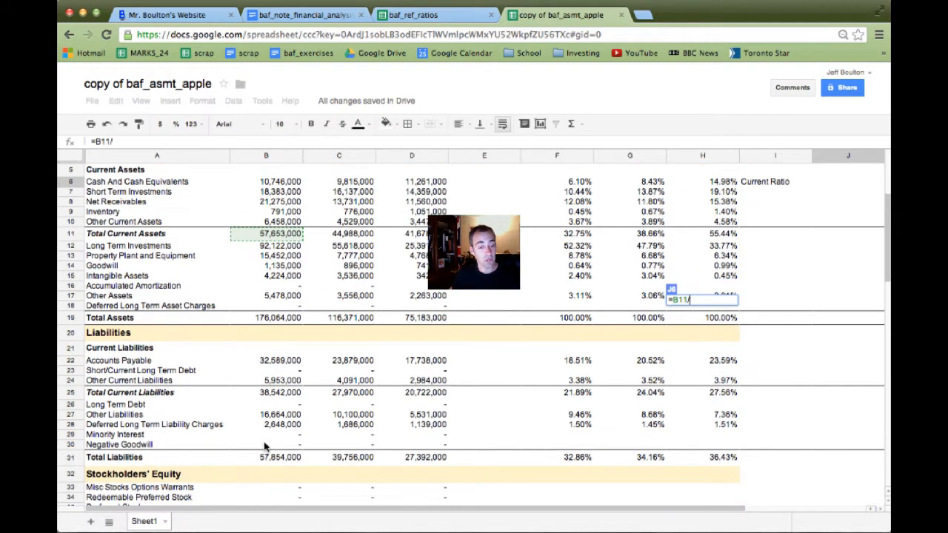
click(266, 393)
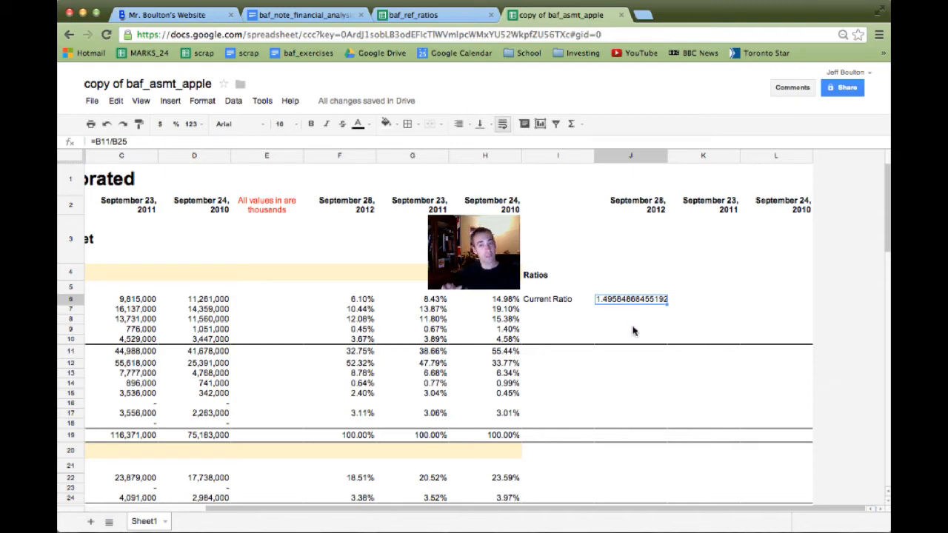
Format J6 to two decimals and fill it right, giving 1.50, 1.61 and 2.01
click(199, 124)
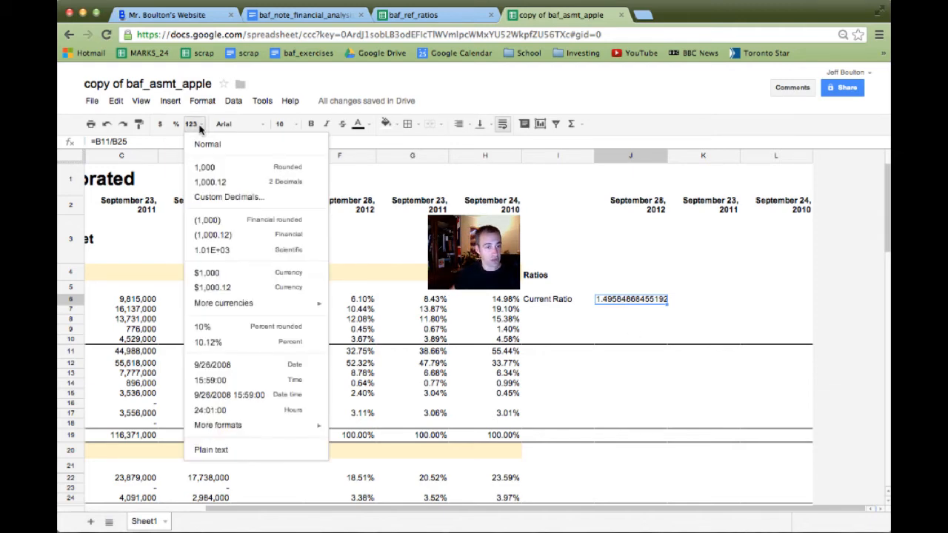
click(211, 181)
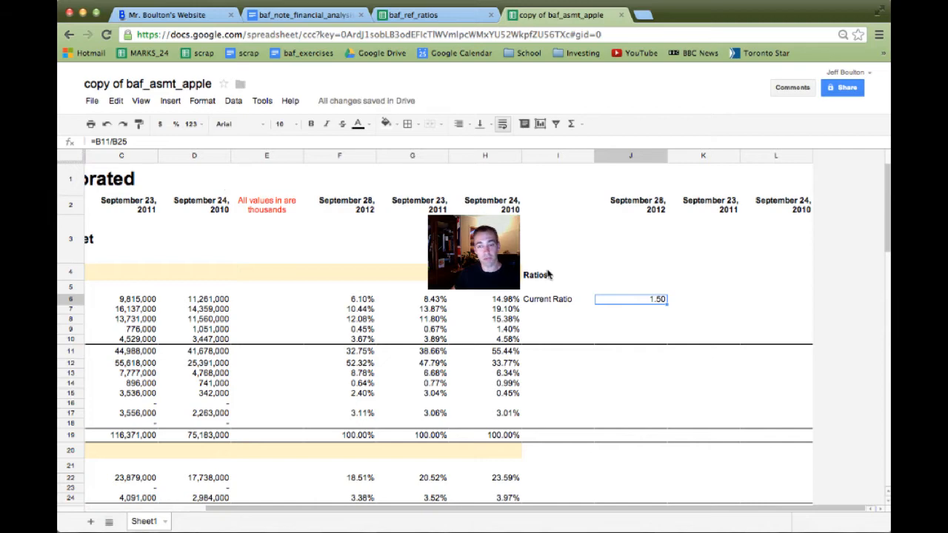
click(703, 311)
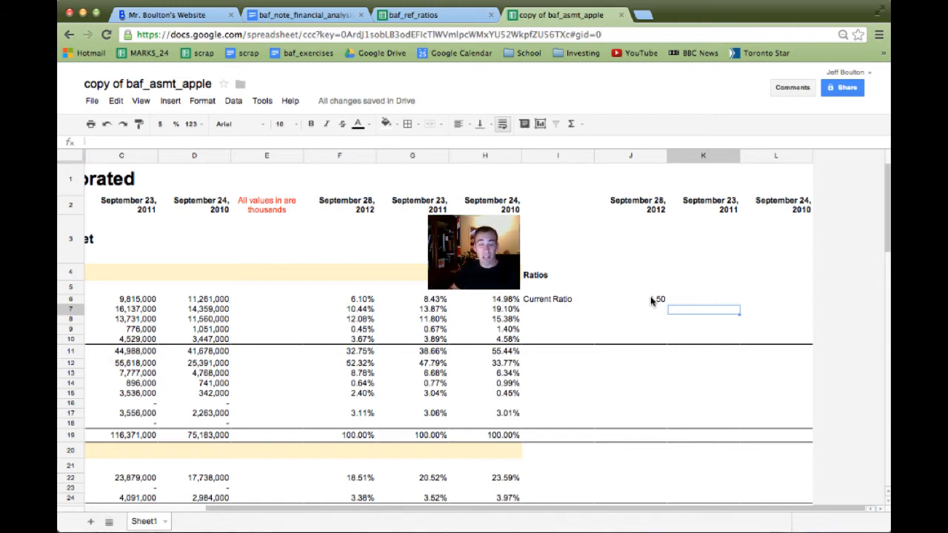
click(631, 299)
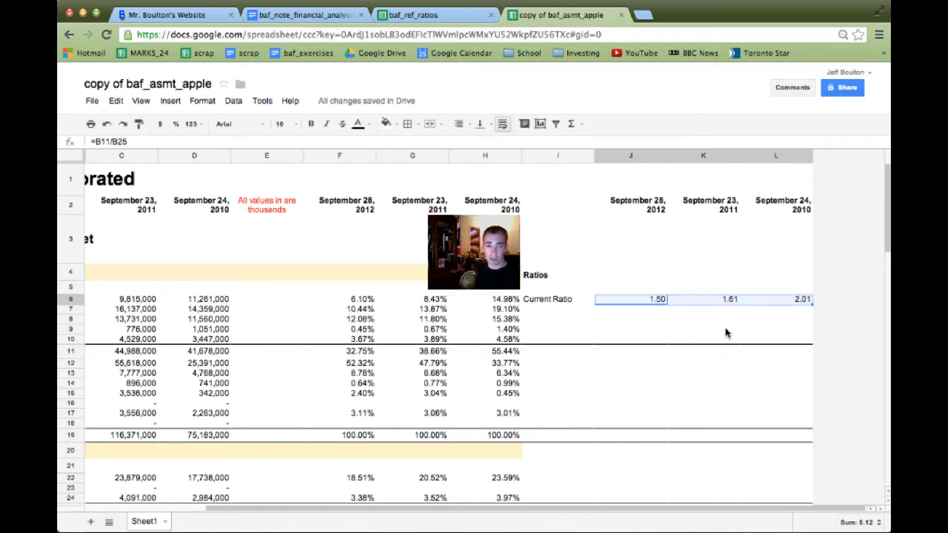
Check the Quick Ratio/Acid Test entry in the ratios reference sheet
click(414, 15)
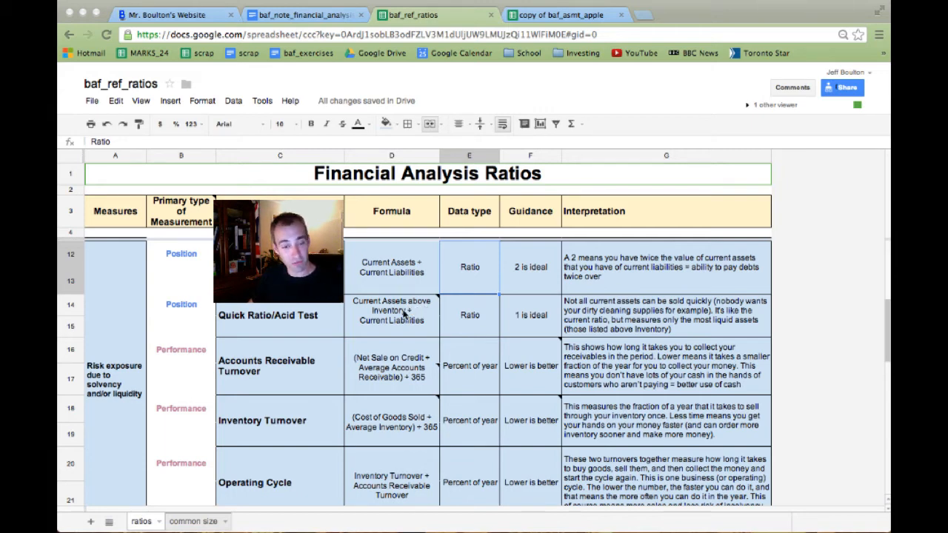
mouse_move(396, 315)
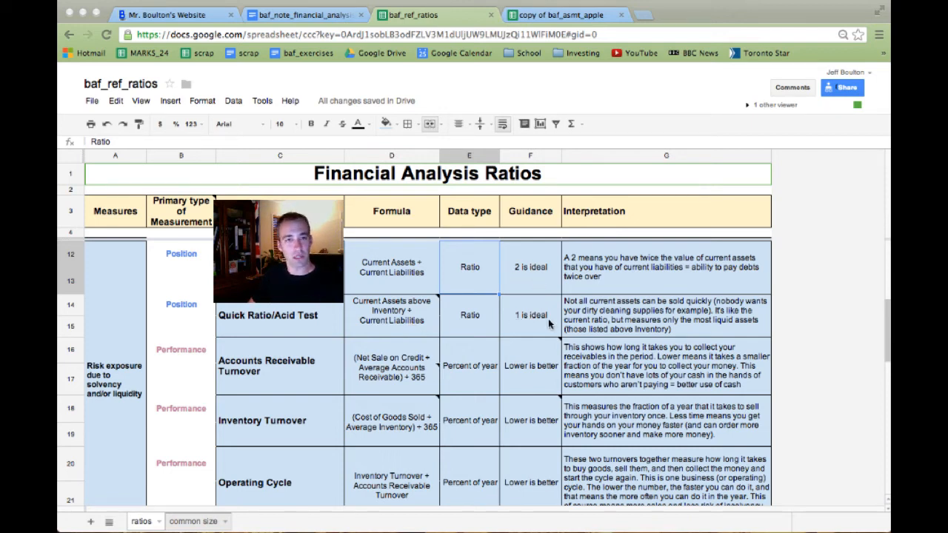
Back on the Apple sheet, label I7 'Quick Ratio' and enter =sum(B6:B8)/B25 in J7
click(550, 15)
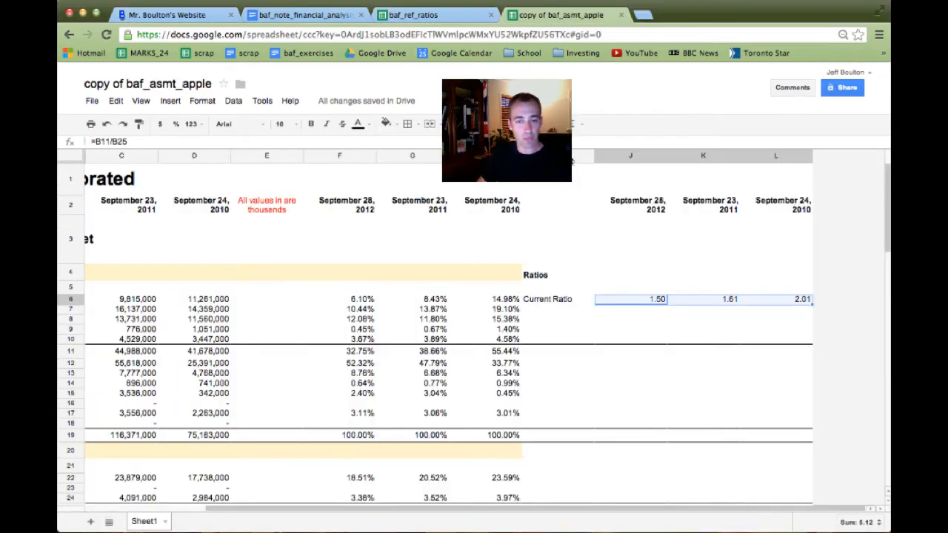
click(560, 310)
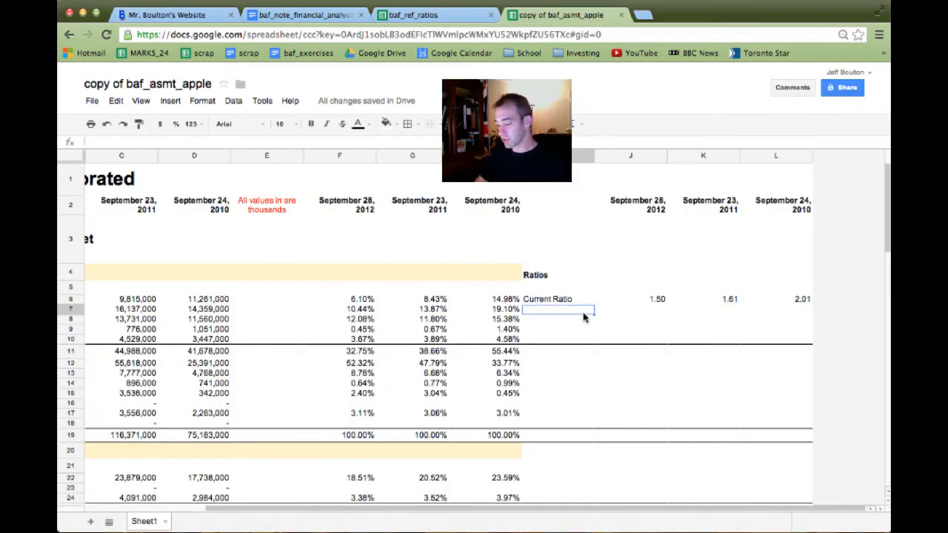
text(Quick Ra)
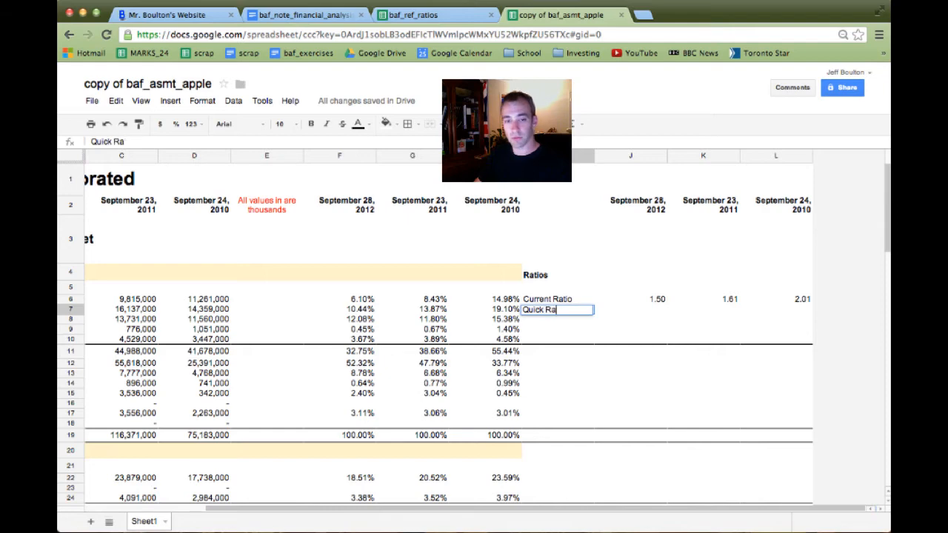
click(631, 310)
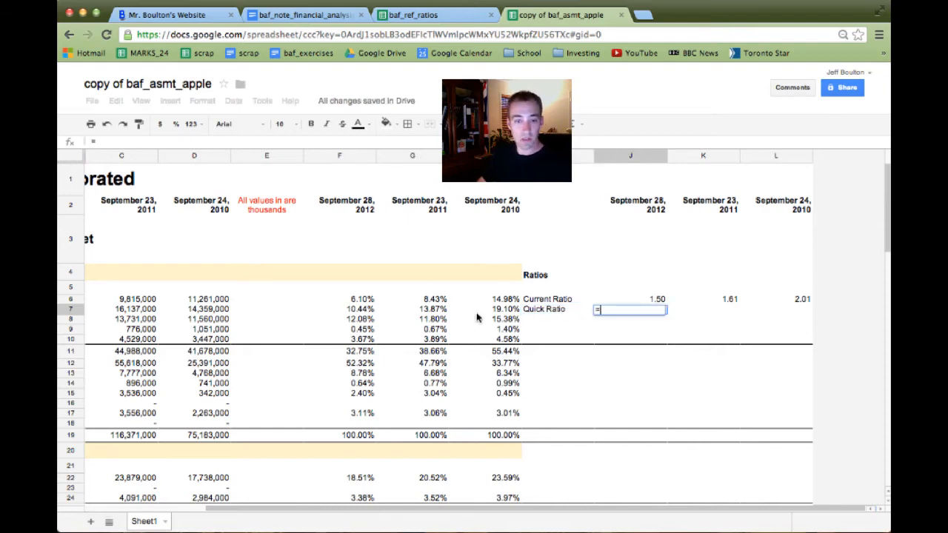
scroll(left, 3)
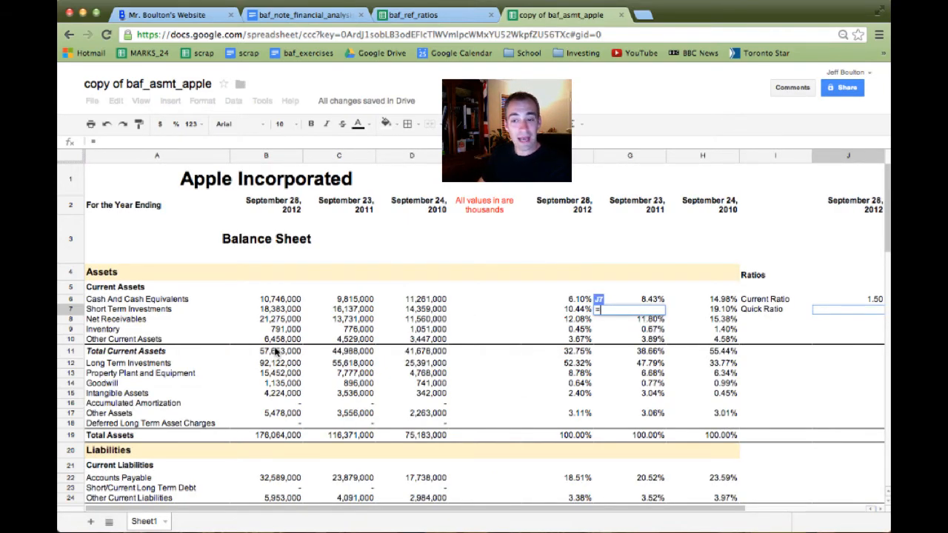
text(=sum(B6:B8)
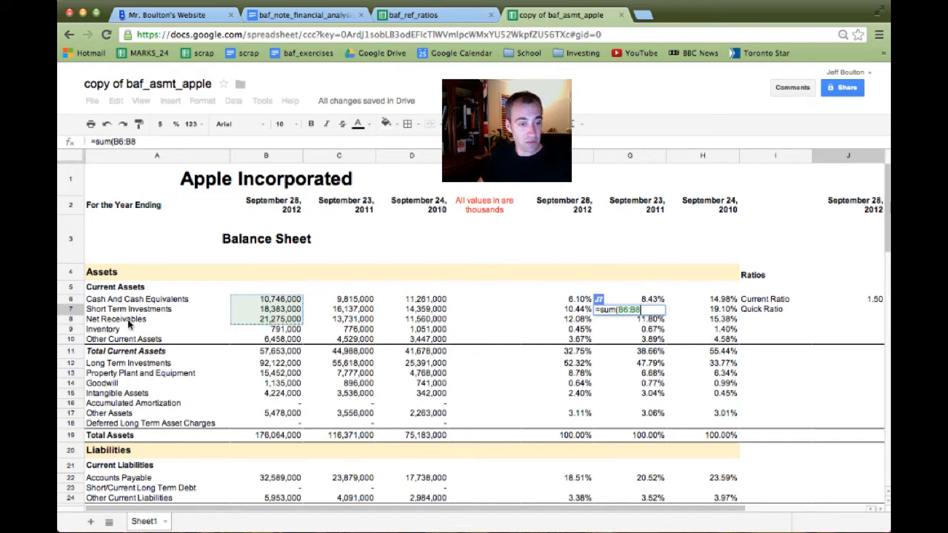
mouse_move(198, 315)
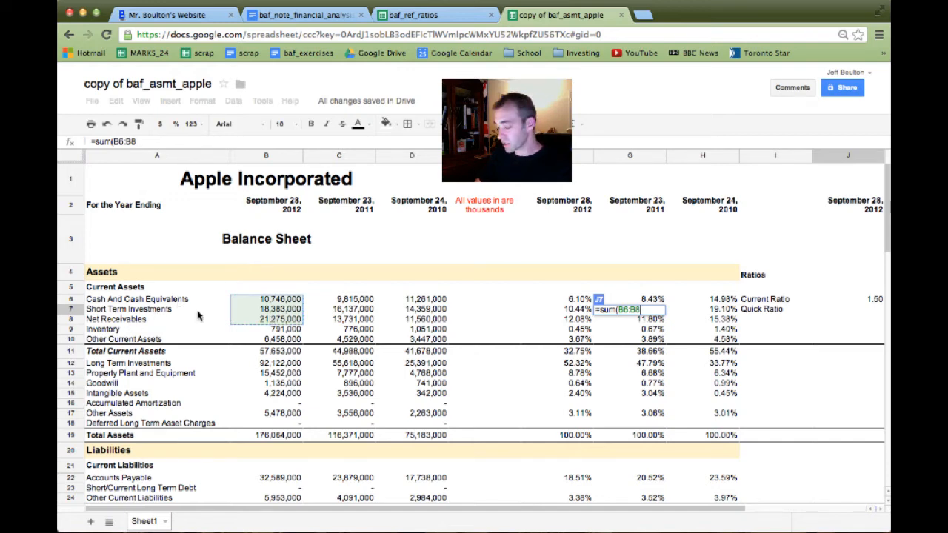
text()/)
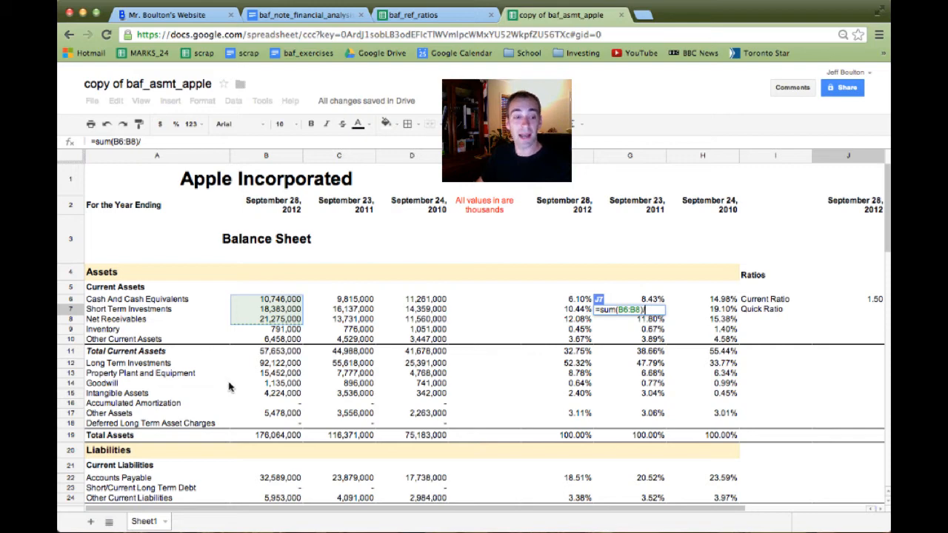
Show the quick ratio to two decimals across years (1.31, 1.42, 1.79), then reopen the reference
scroll(down, 3)
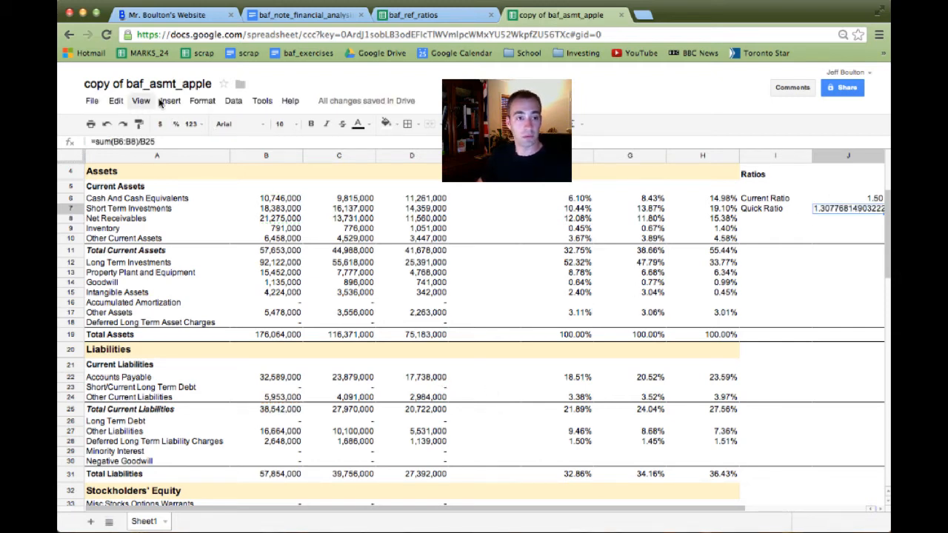
click(191, 124)
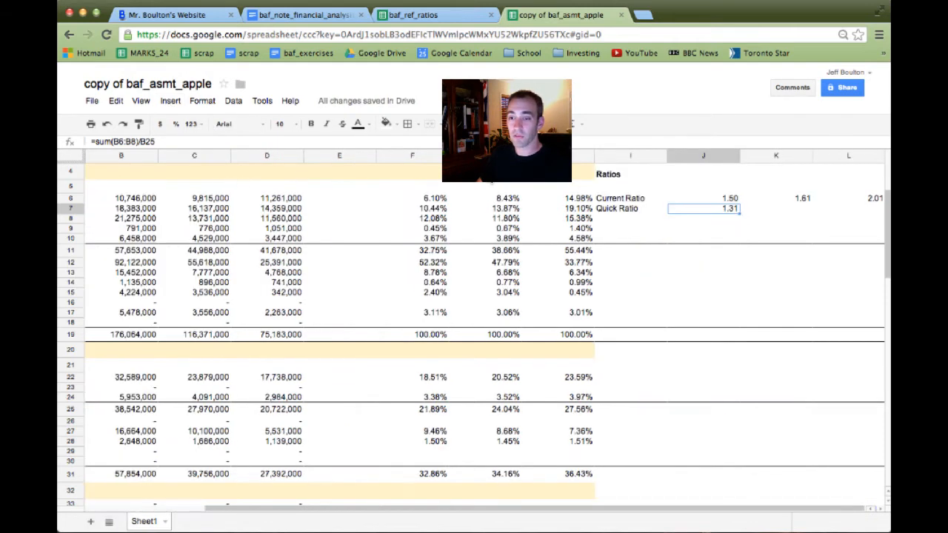
scroll(right, 3)
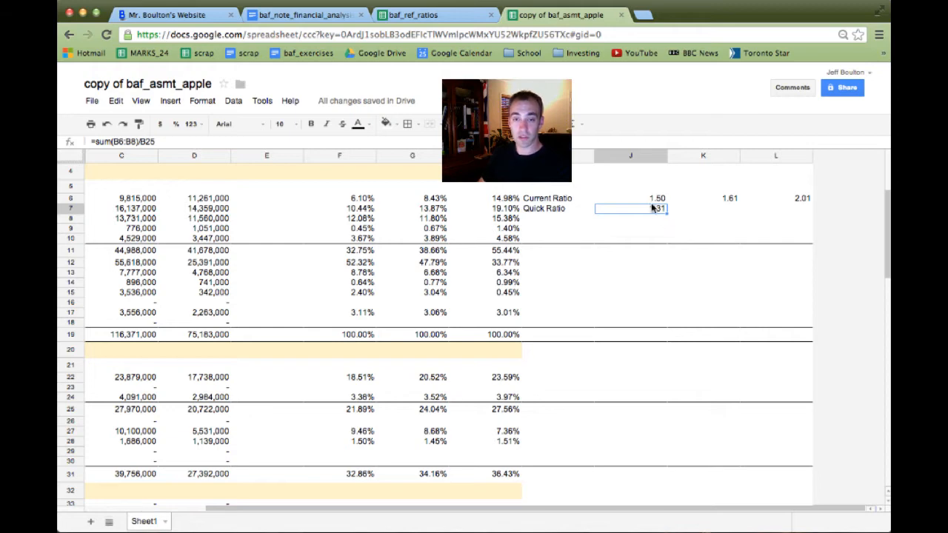
click(648, 198)
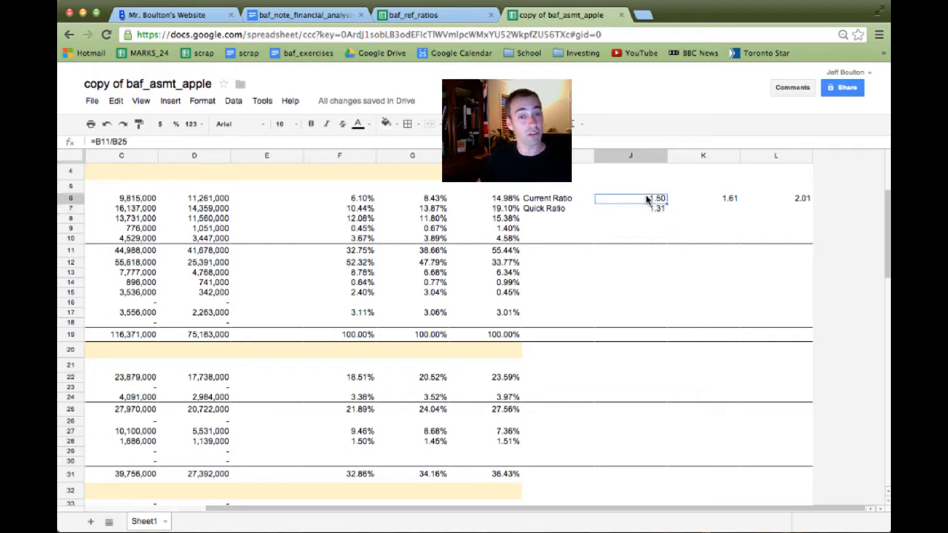
click(631, 208)
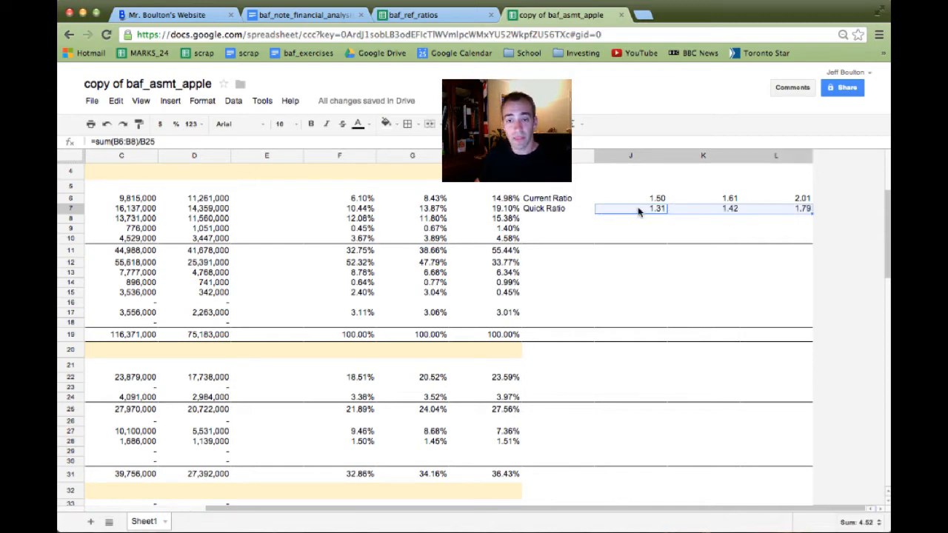
click(412, 15)
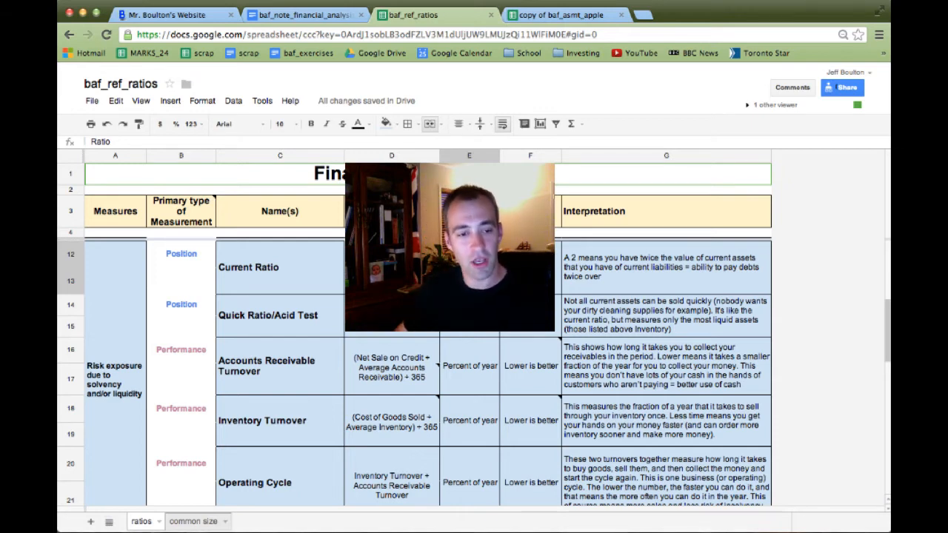
click(393, 366)
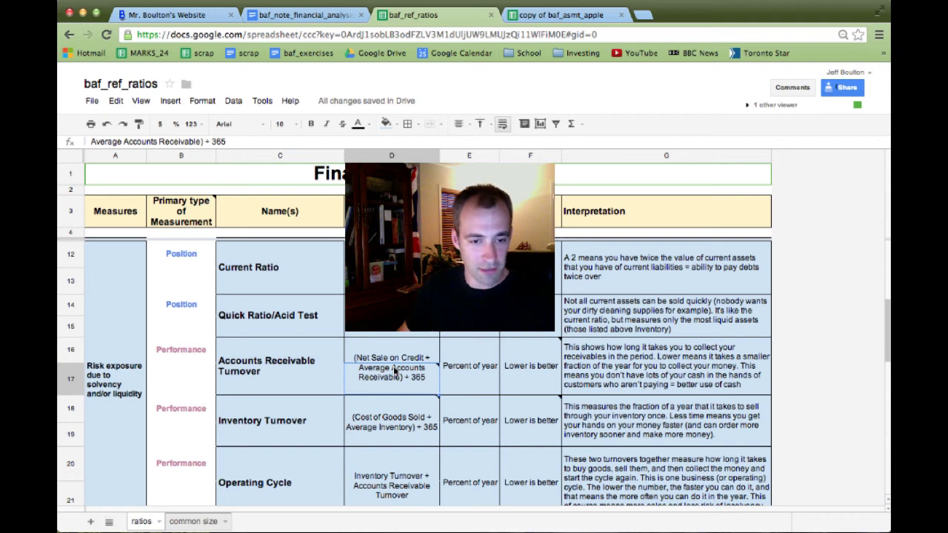
click(392, 423)
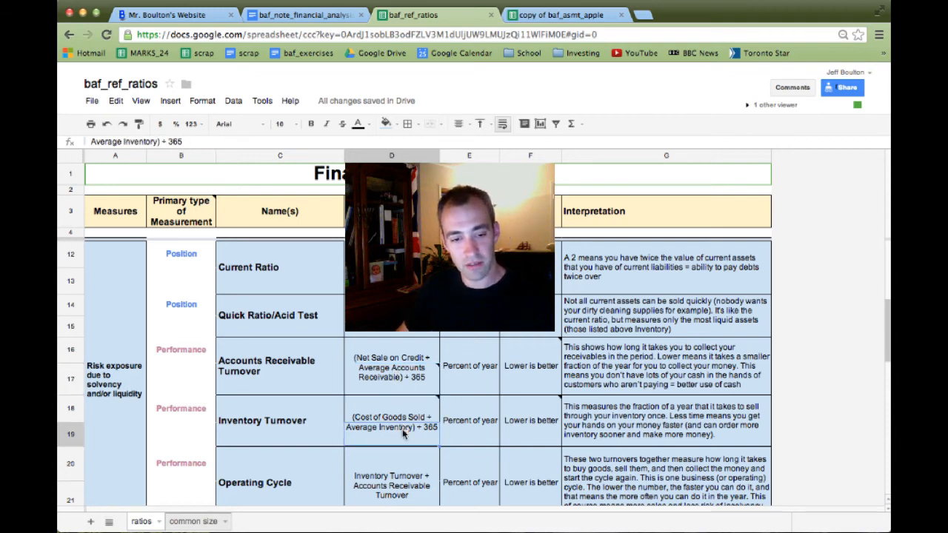
click(392, 368)
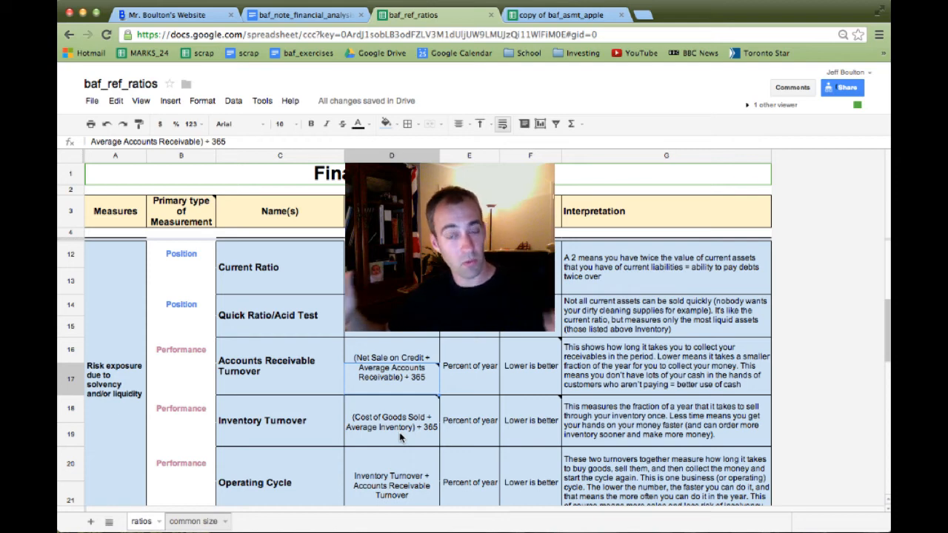
mouse_move(399, 378)
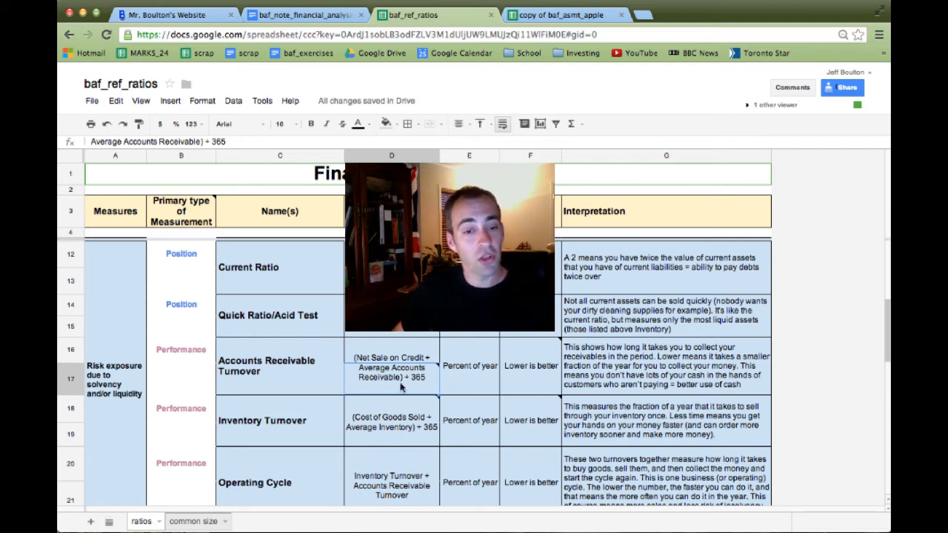
click(392, 366)
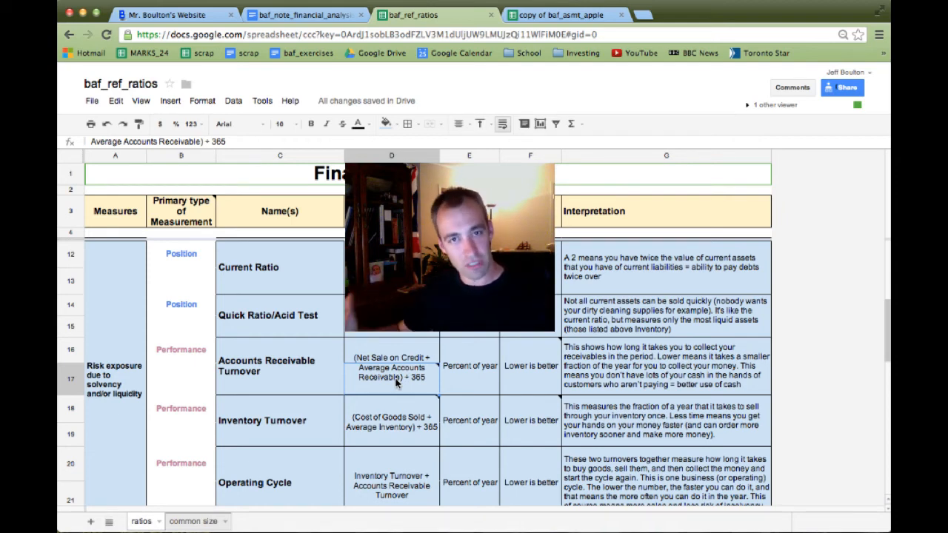
click(391, 420)
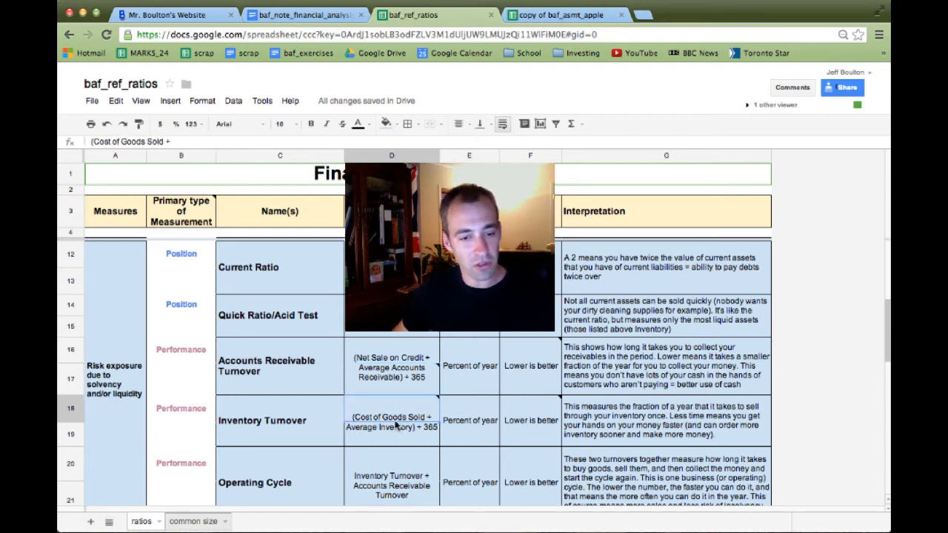
mouse_move(393, 437)
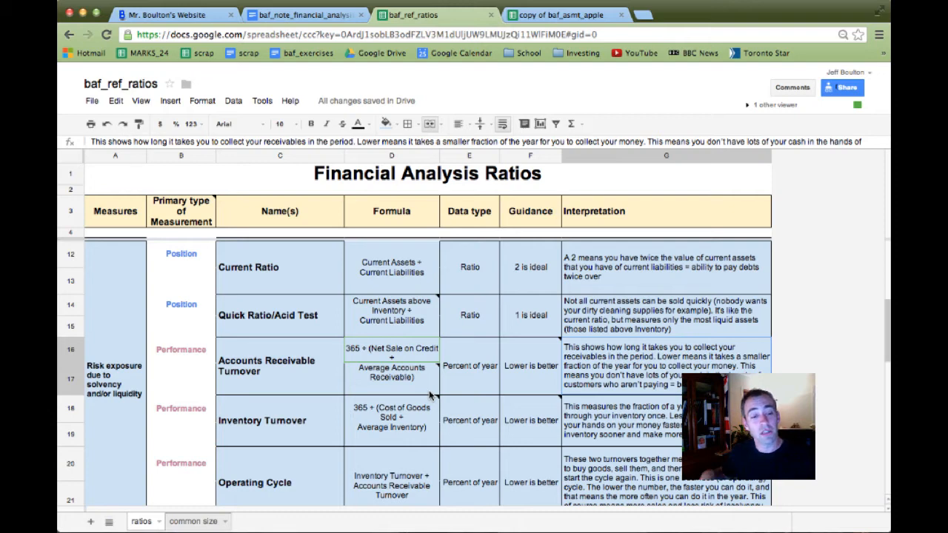
mouse_move(285, 392)
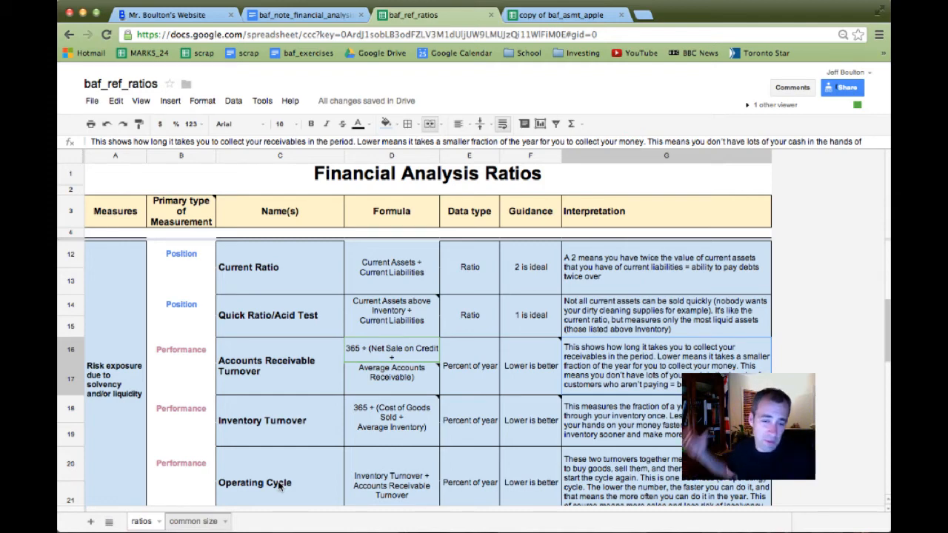
On the Apple sheet, select J8 and start an A/R Turnover formula with 365, later cleared
click(574, 15)
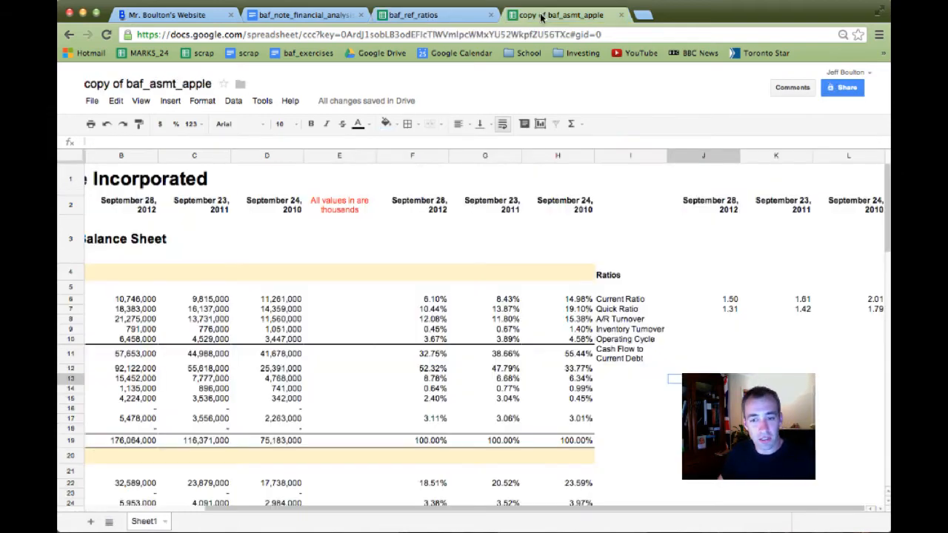
click(713, 321)
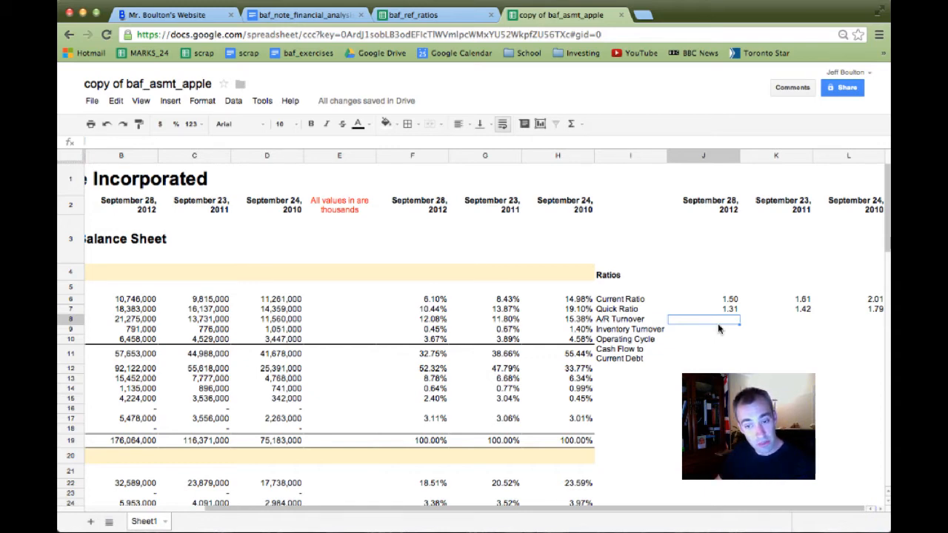
text(=3)
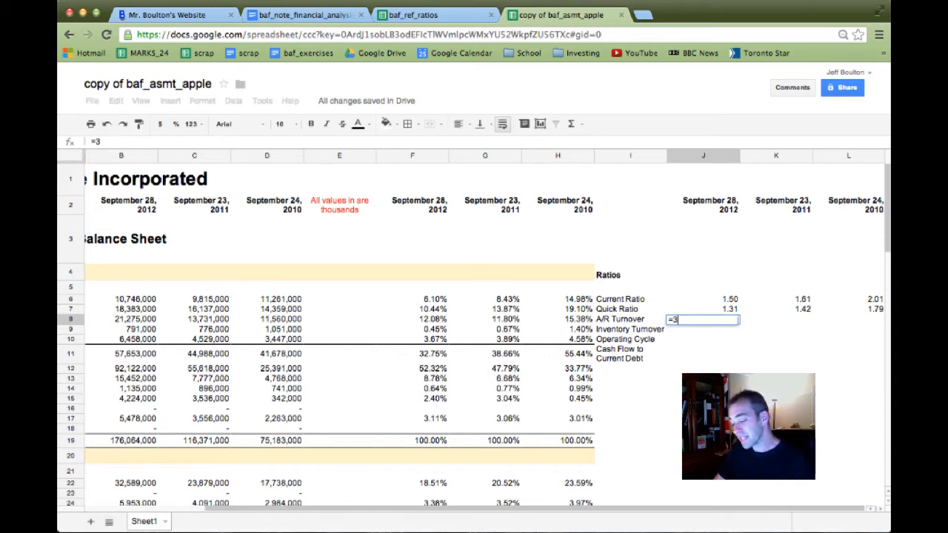
text(65)
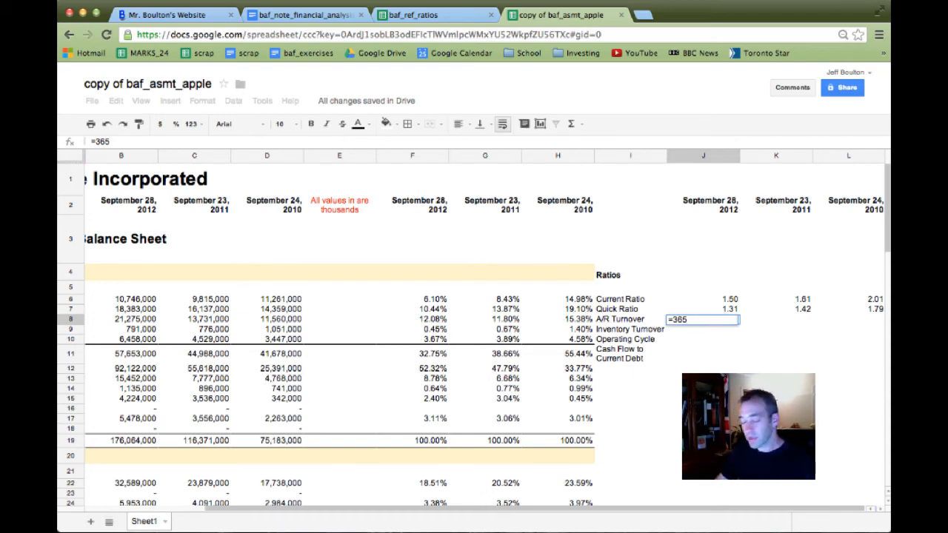
text(/(()
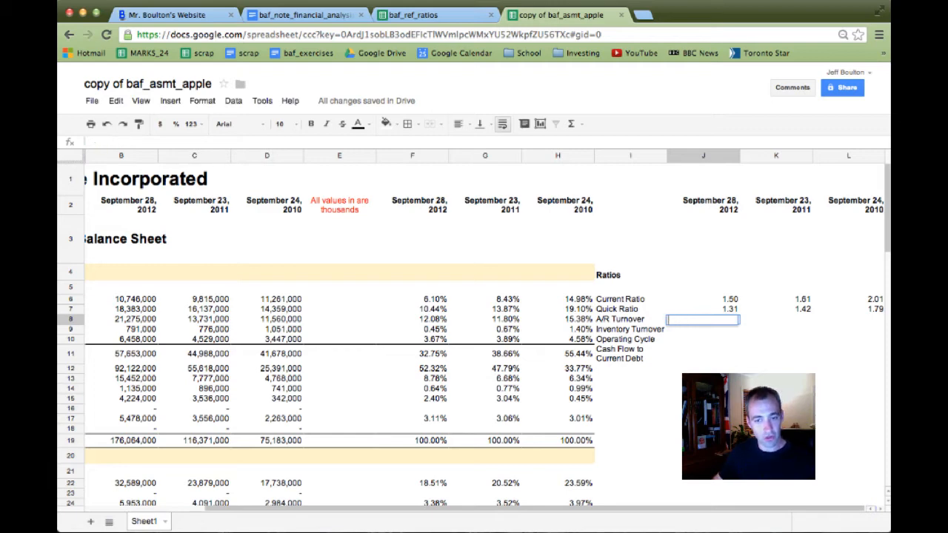
Enter =B44/((B8+C8)/2) in J8, giving a 2012 A/R Turnover of 8.94
text(=)
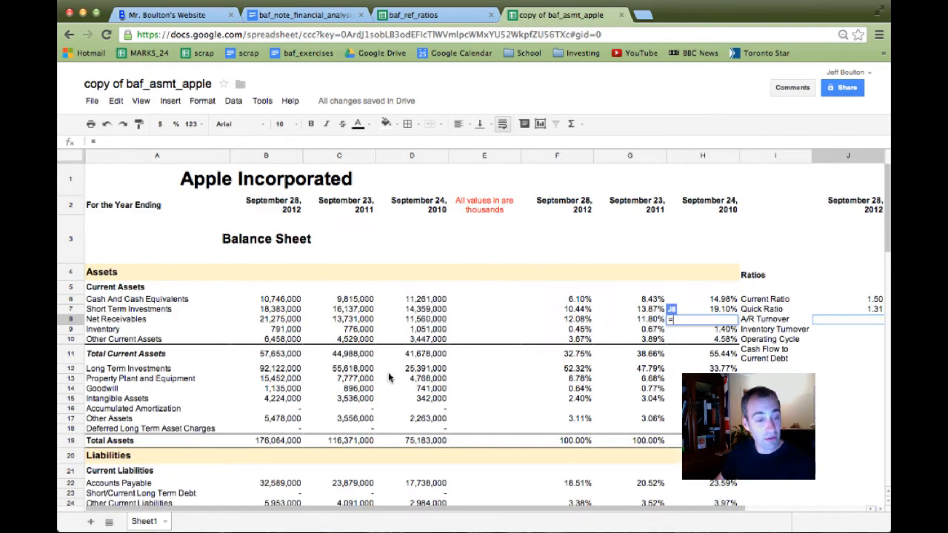
scroll(down, 3)
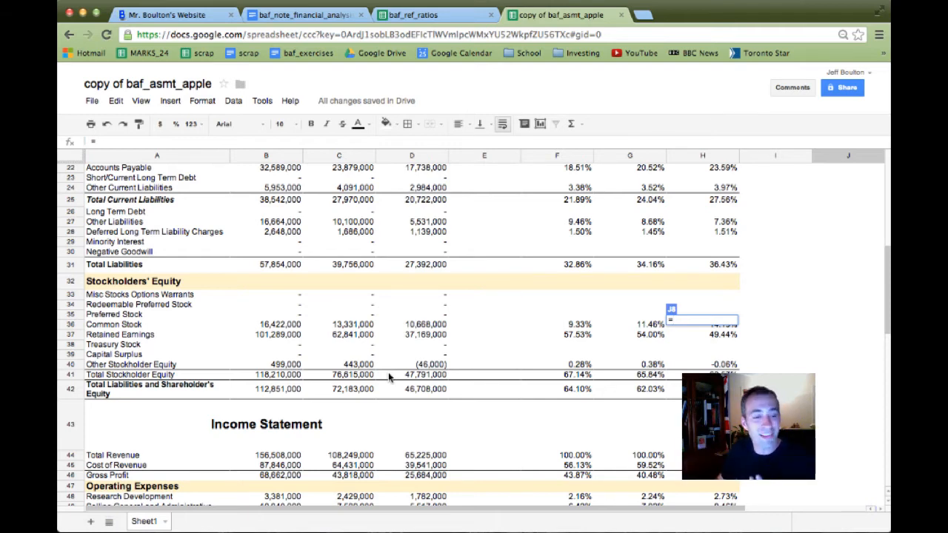
scroll(down, 3)
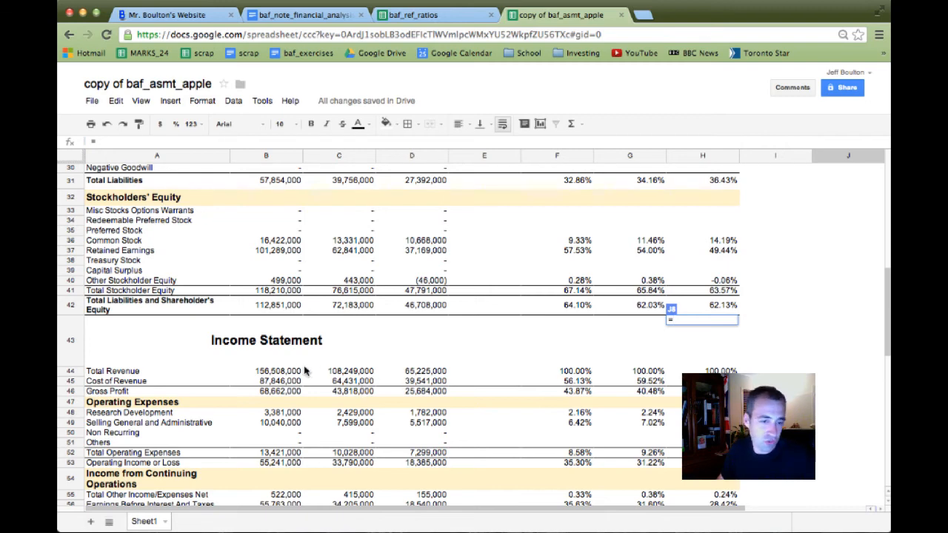
click(265, 371)
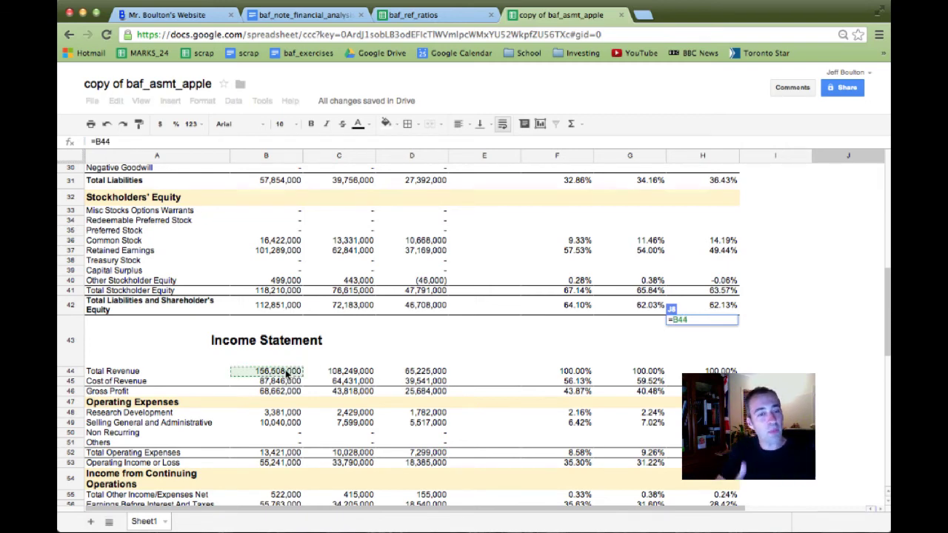
text(/)
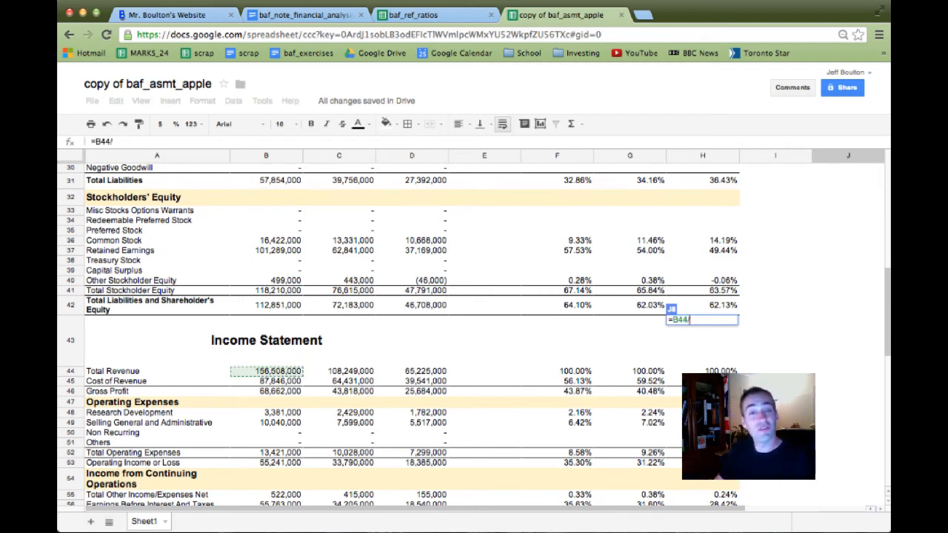
text((()
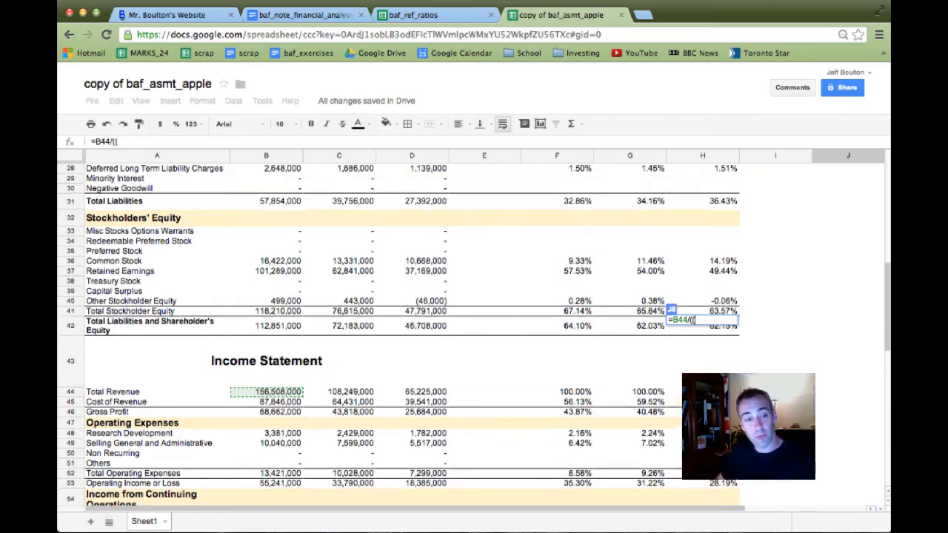
scroll(up, 3)
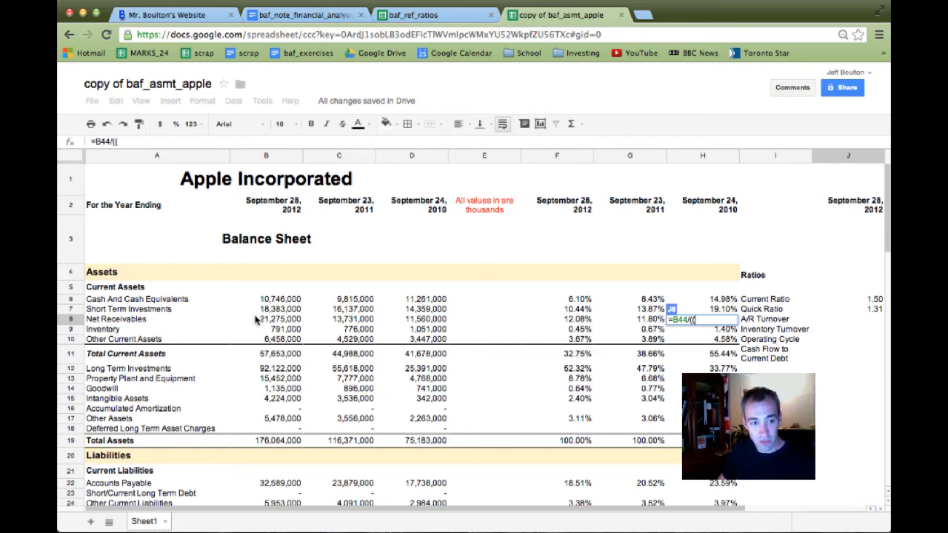
click(266, 318)
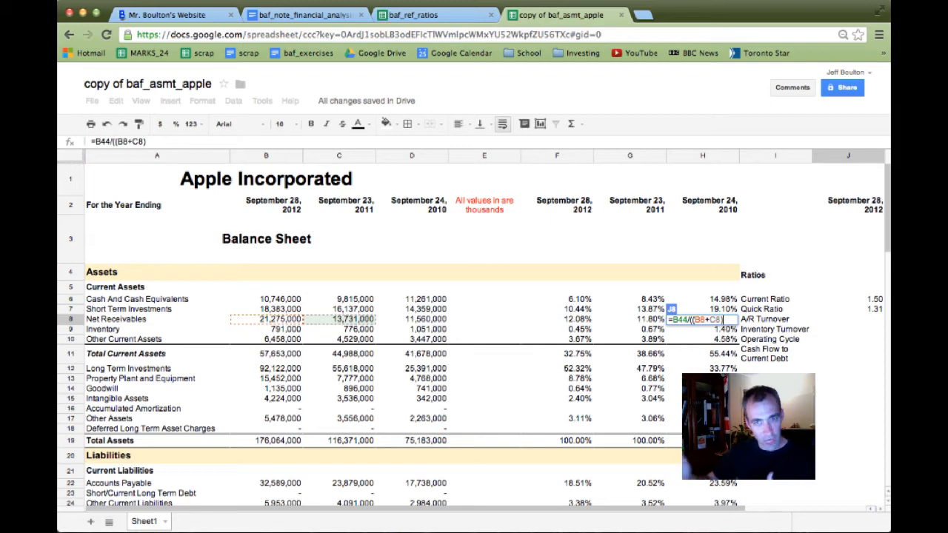
text(/2))
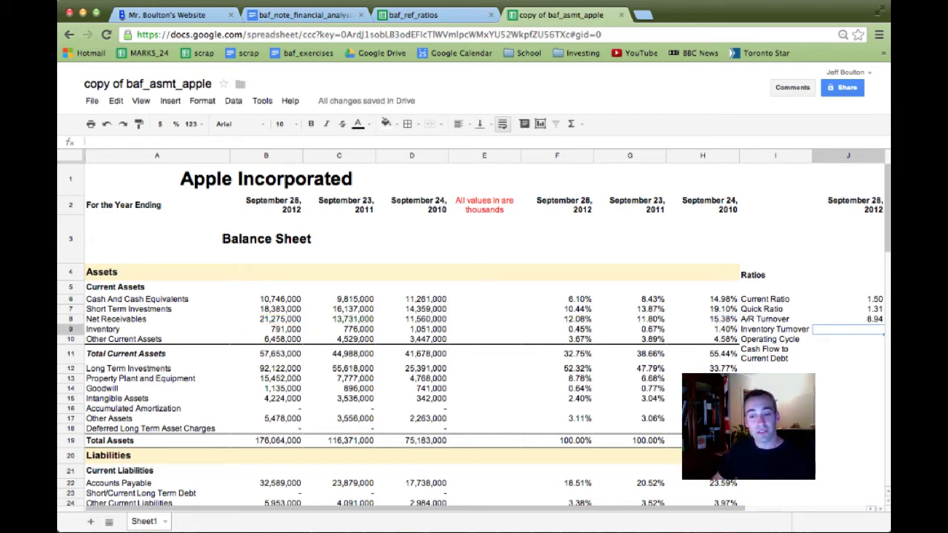
mouse_move(812, 349)
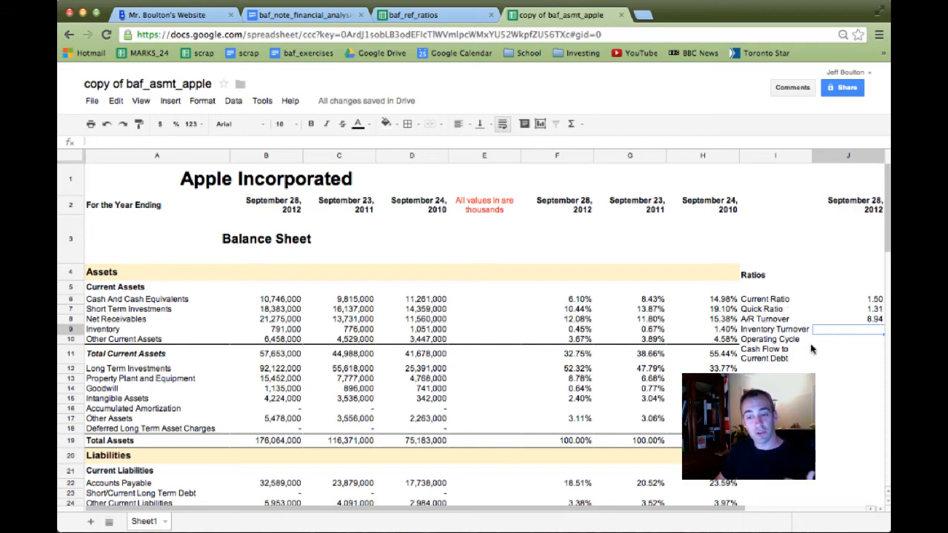
scroll(right, 3)
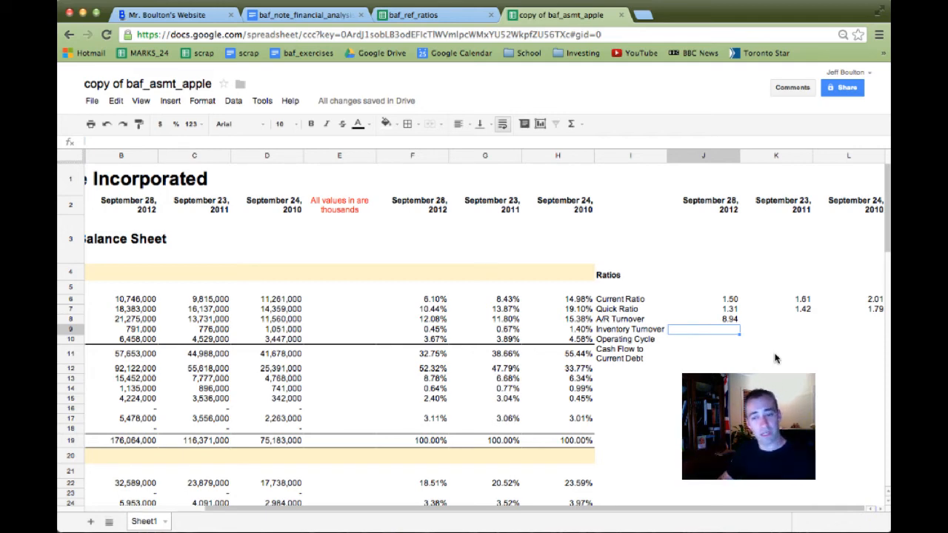
Edit the J8 formula to 365 divided by the turnover, showing 40.82 days
click(703, 318)
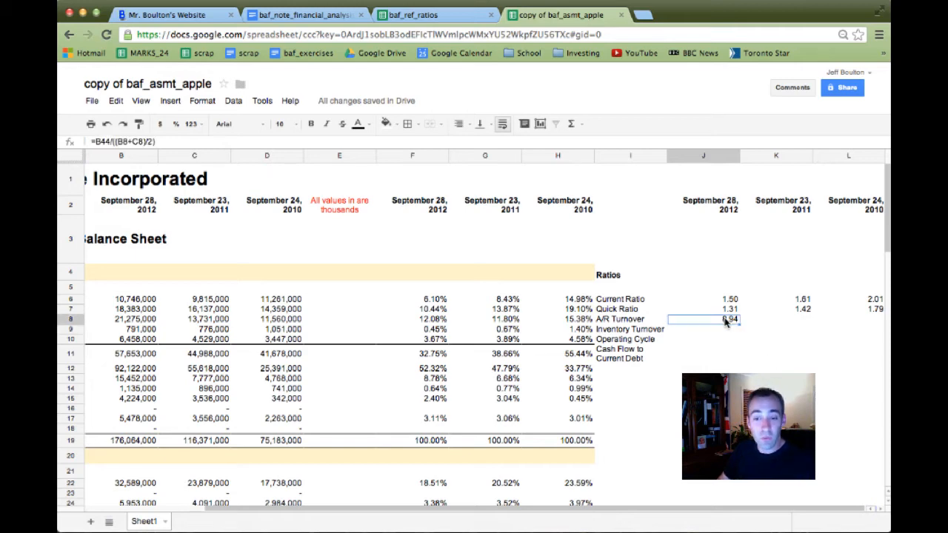
double_click(725, 319)
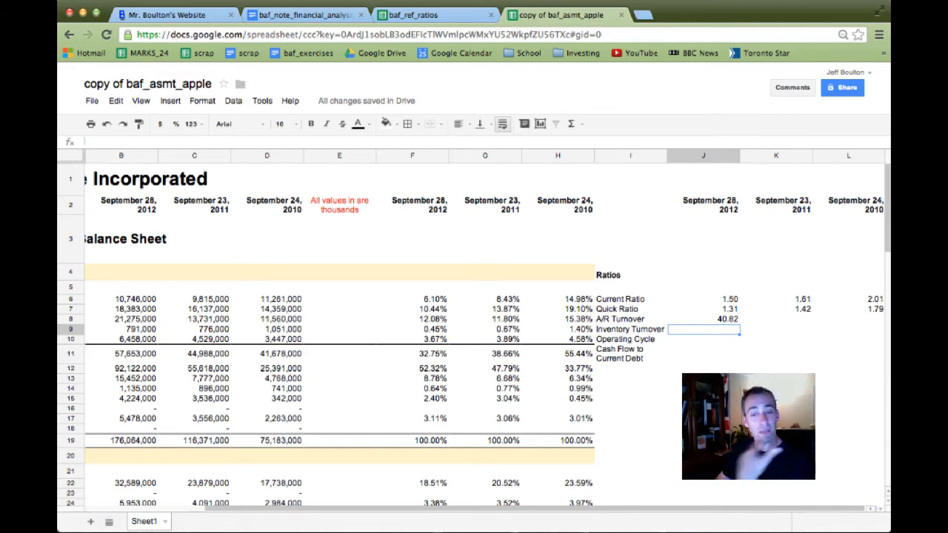
Enter =B45/((B9+C9)/2) in J9 for 2012 Inventory Turnover, then start rewriting it as 365 divided by it
text(=)
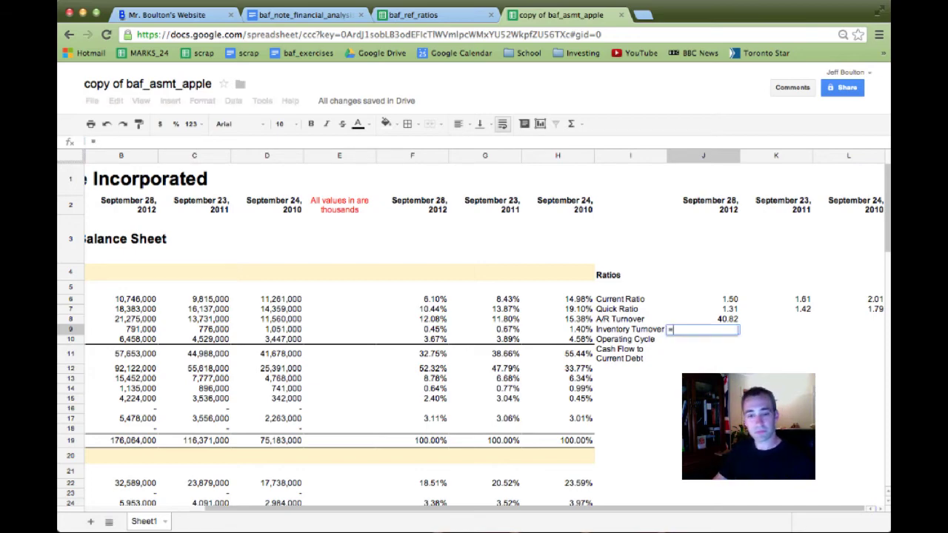
scroll(down, 3)
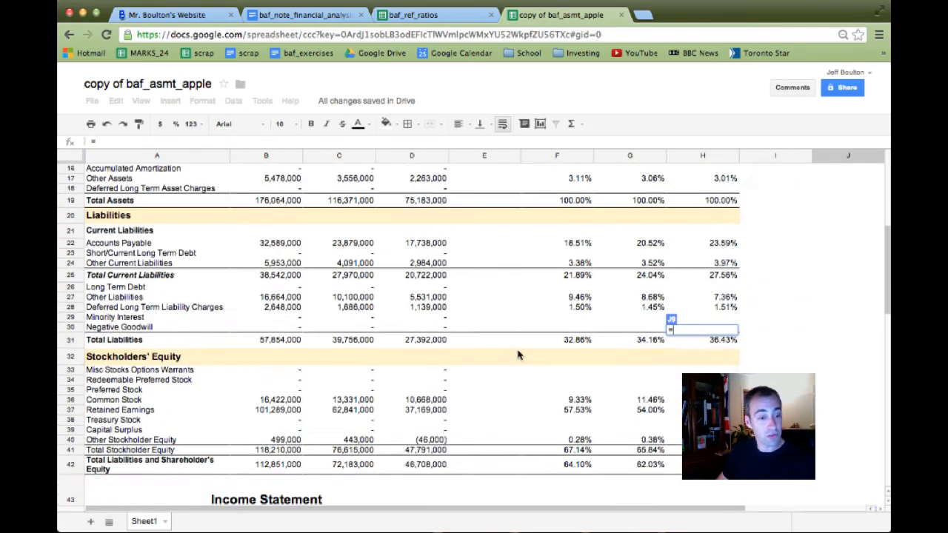
scroll(down, 3)
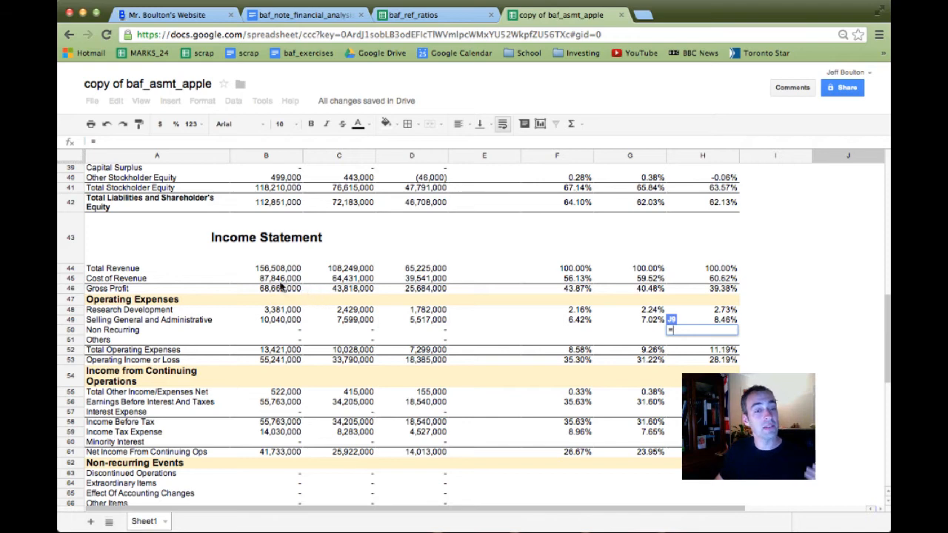
click(266, 278)
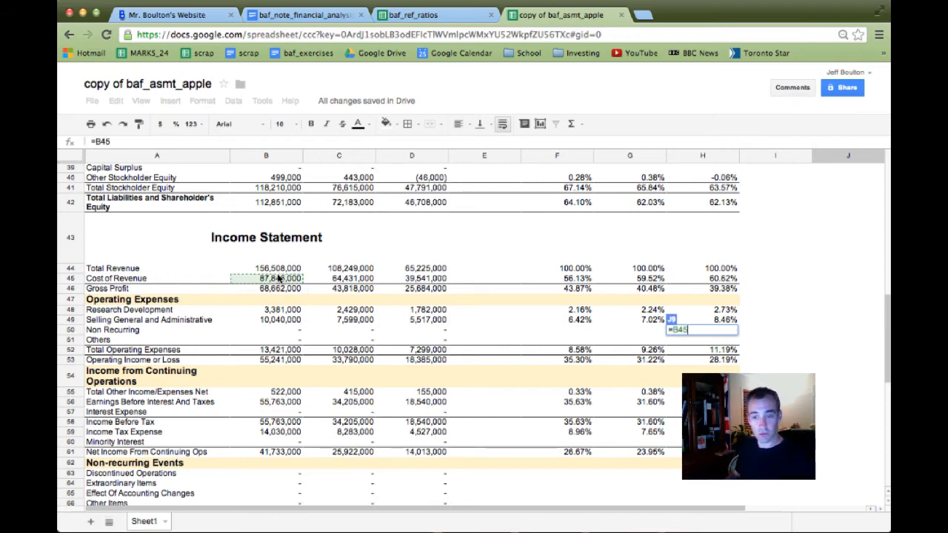
text(/)
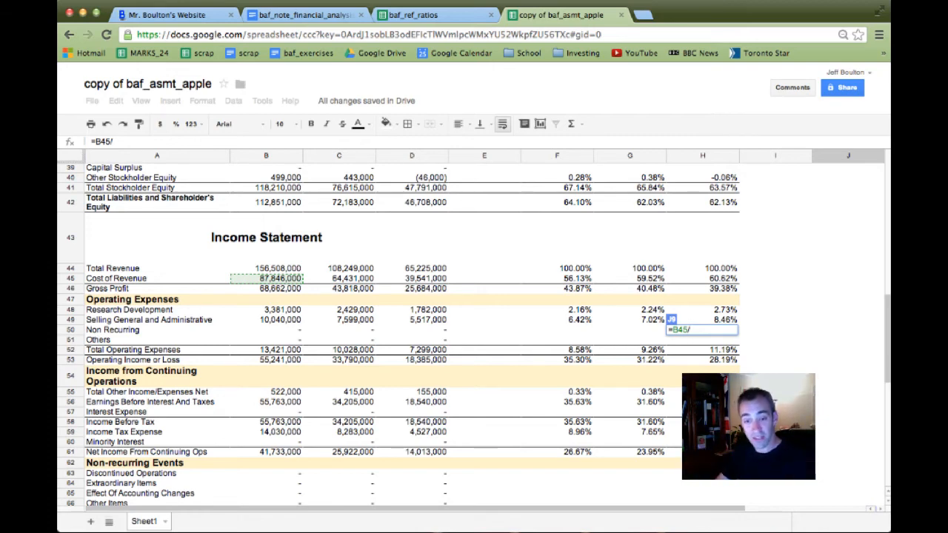
text(((B9)
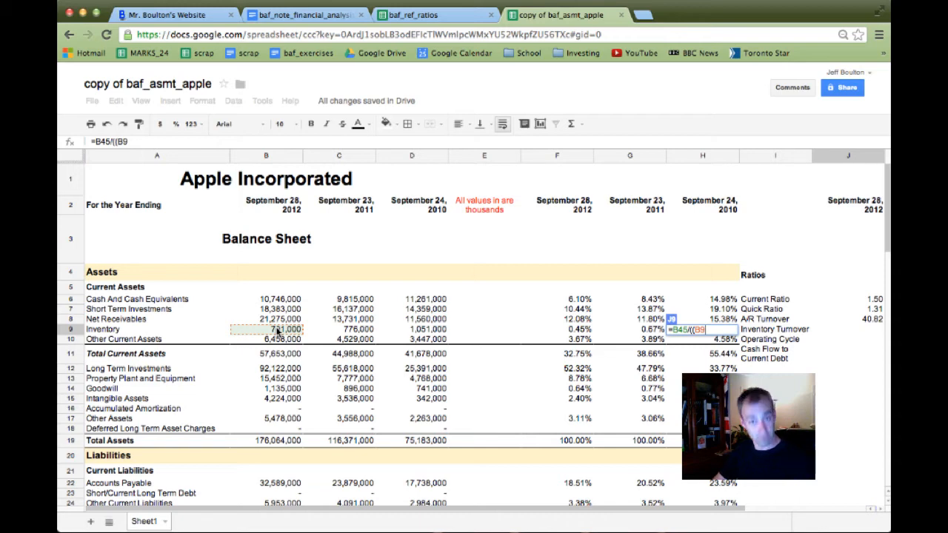
text(+)
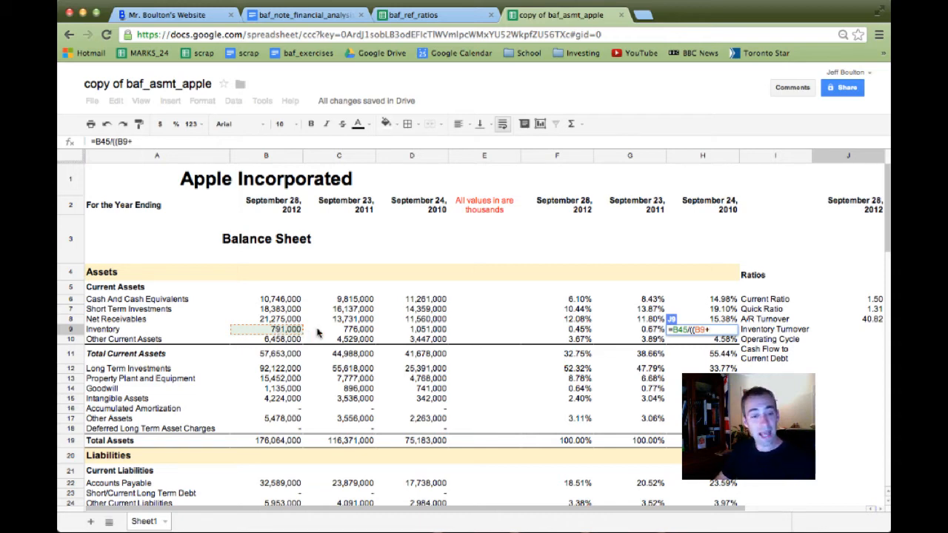
text(+C9)/2)
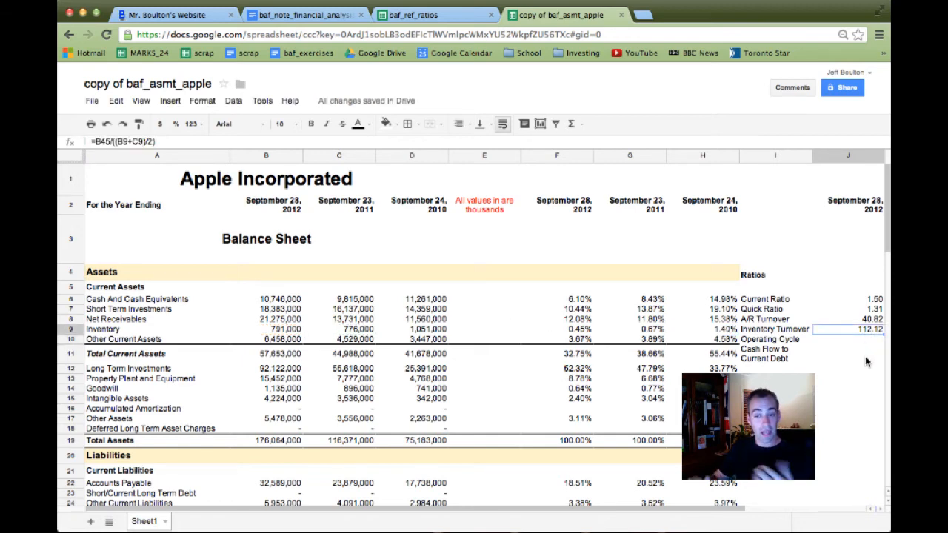
scroll(right, 3)
text(365/()
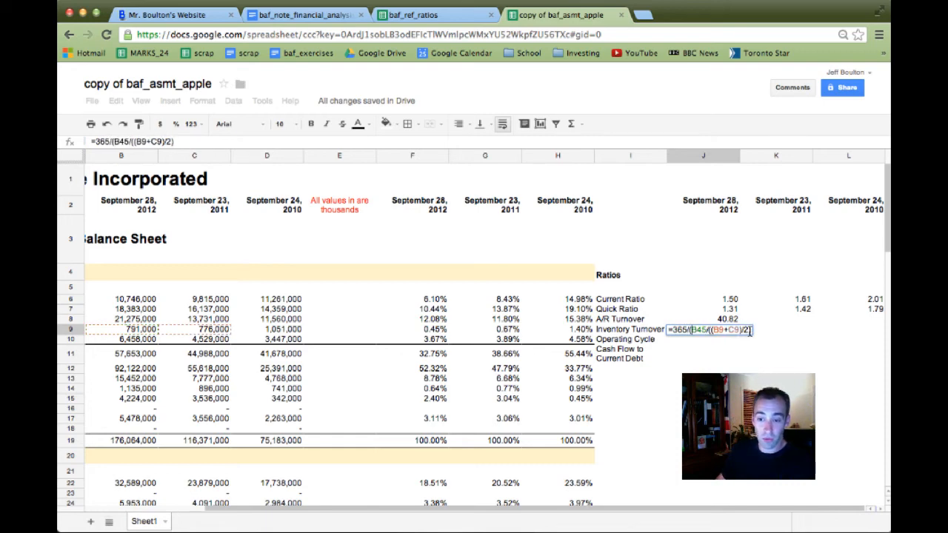
Finish J9 as 365/(B45/((B9+C9)/2)) giving 3.26, enter Operating Cycle =J9+J8 (44.08), and open the ratios reference
text())
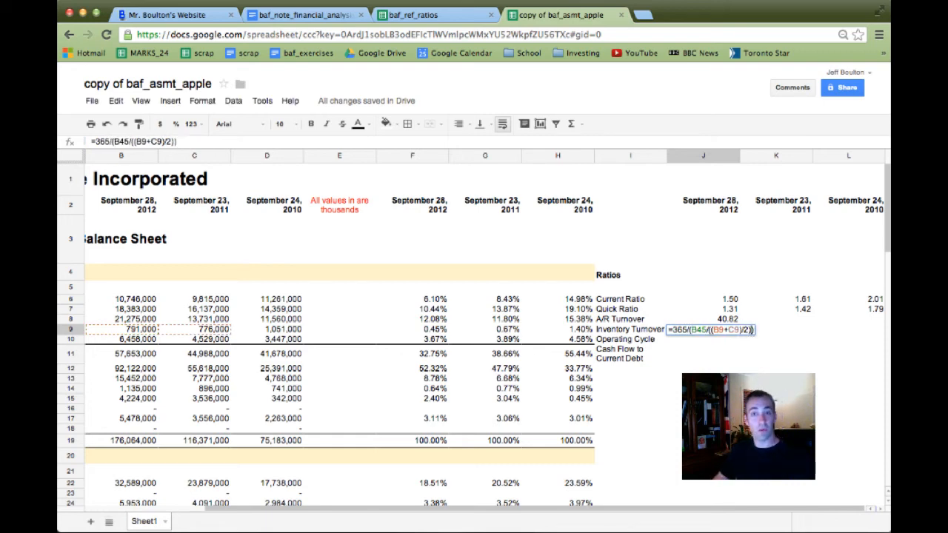
key(Enter)
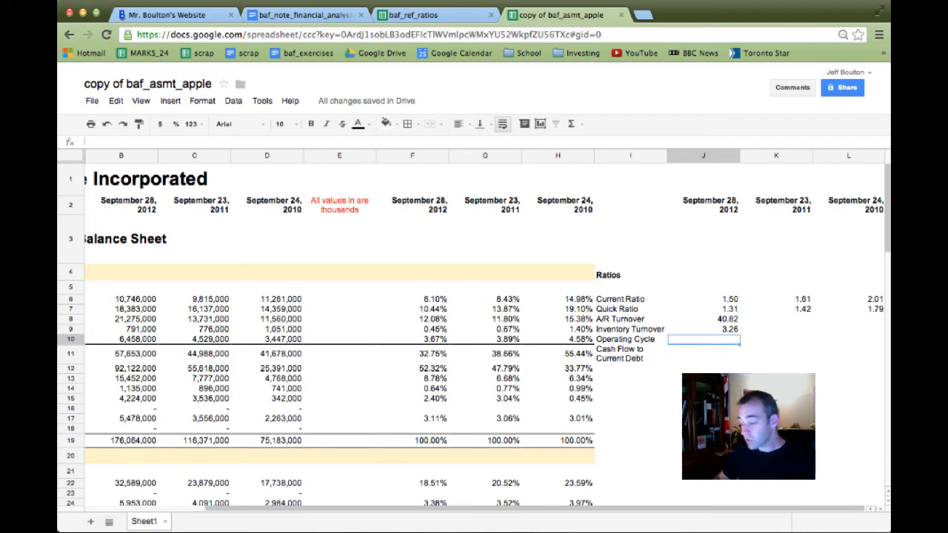
text(=J9)
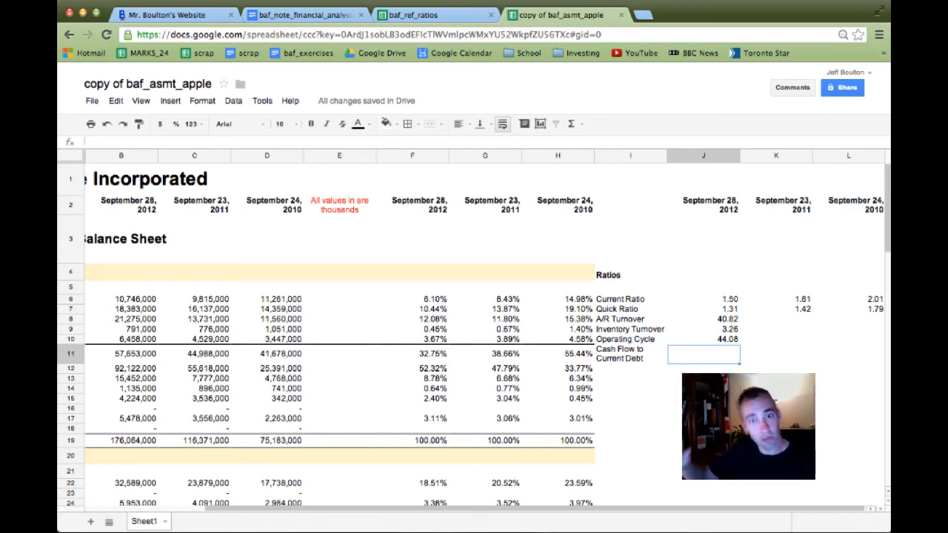
click(425, 14)
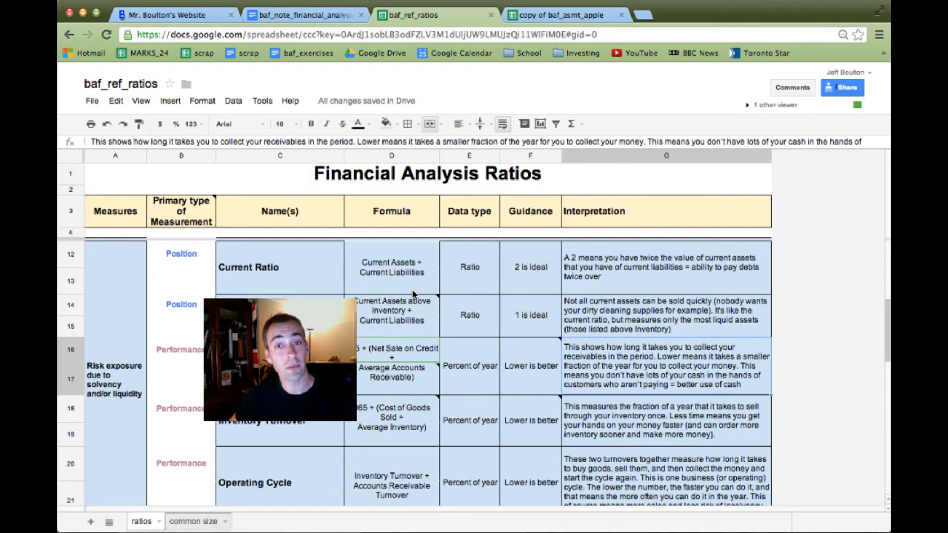
Review the ratios reference down to Cash Flow to Current Debt, then return to Apple's balance sheet
scroll(down, 3)
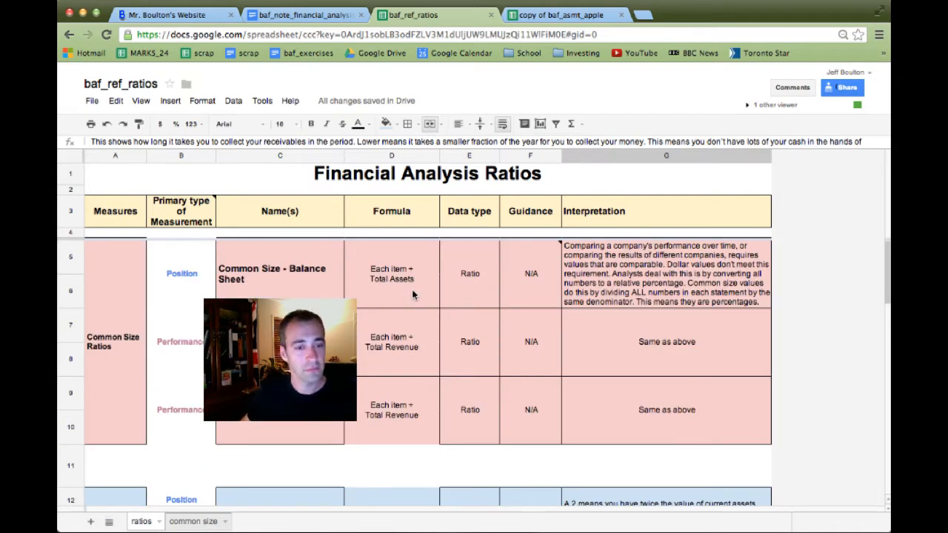
scroll(down, 3)
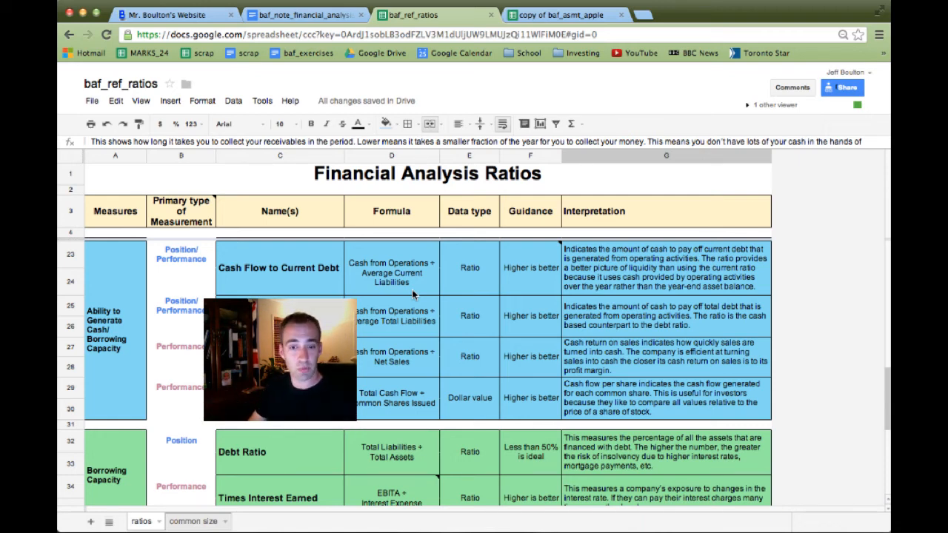
click(561, 15)
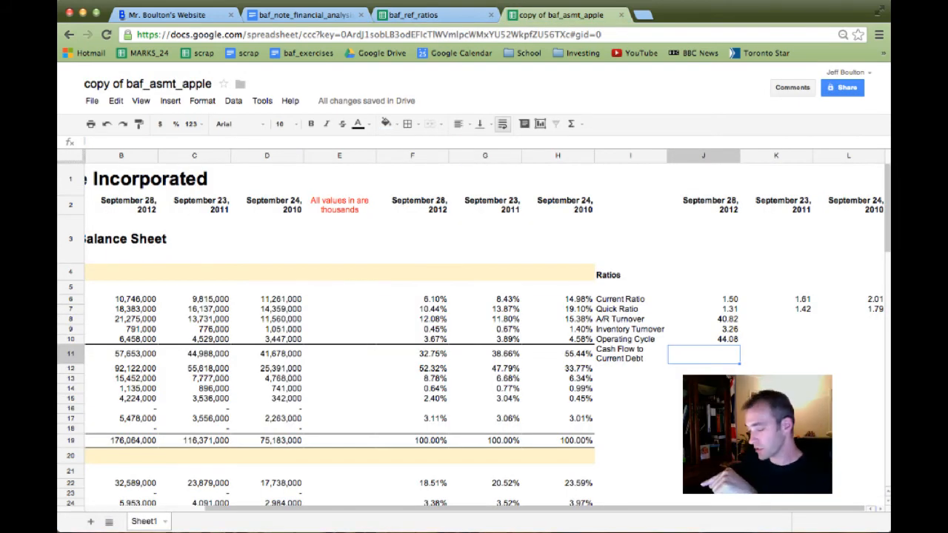
Enter =B77/B25 in J11, operating cash flow over current liabilities, giving 1.32
text(=)
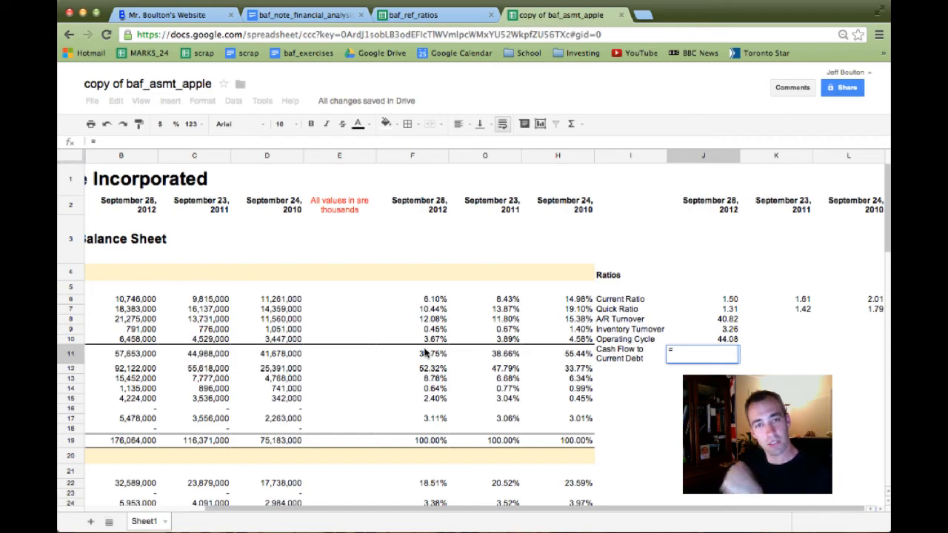
scroll(down, 3)
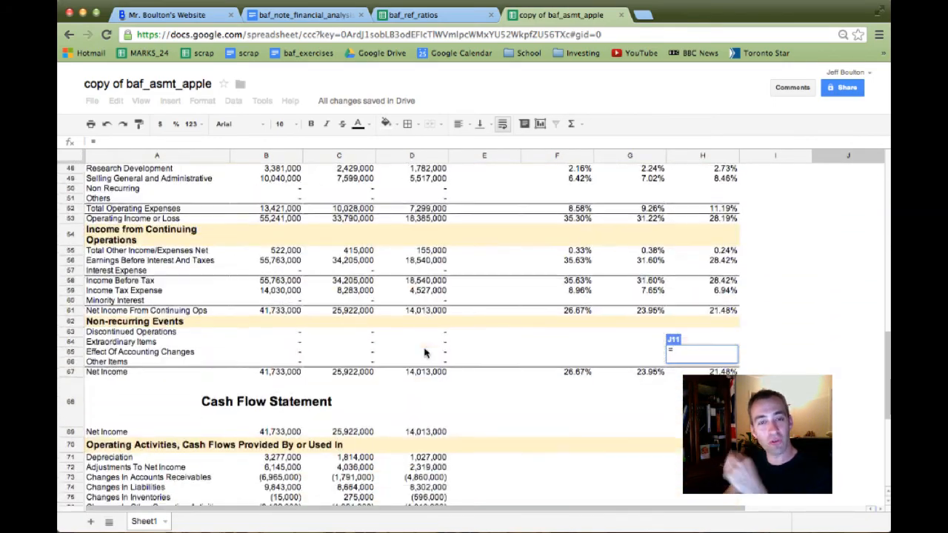
scroll(down, 3)
text(A77:D77)
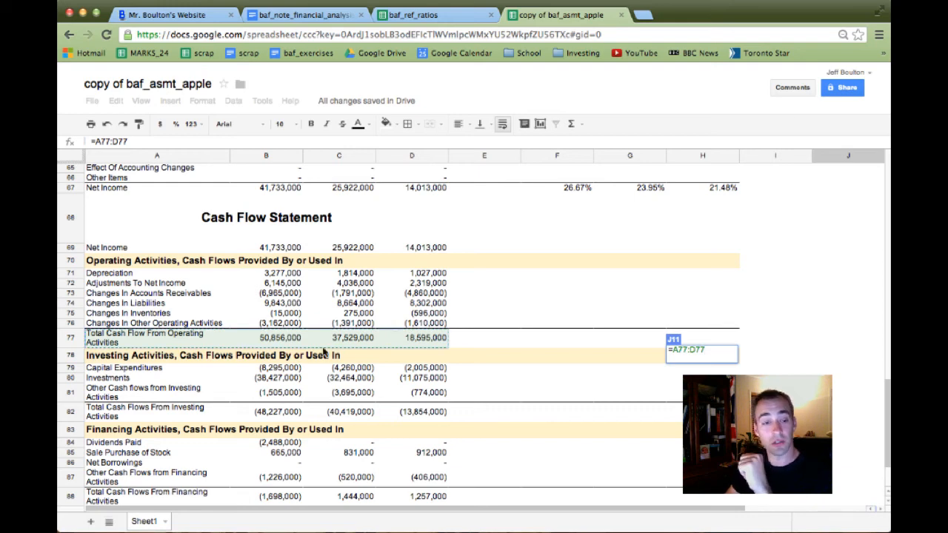
click(265, 337)
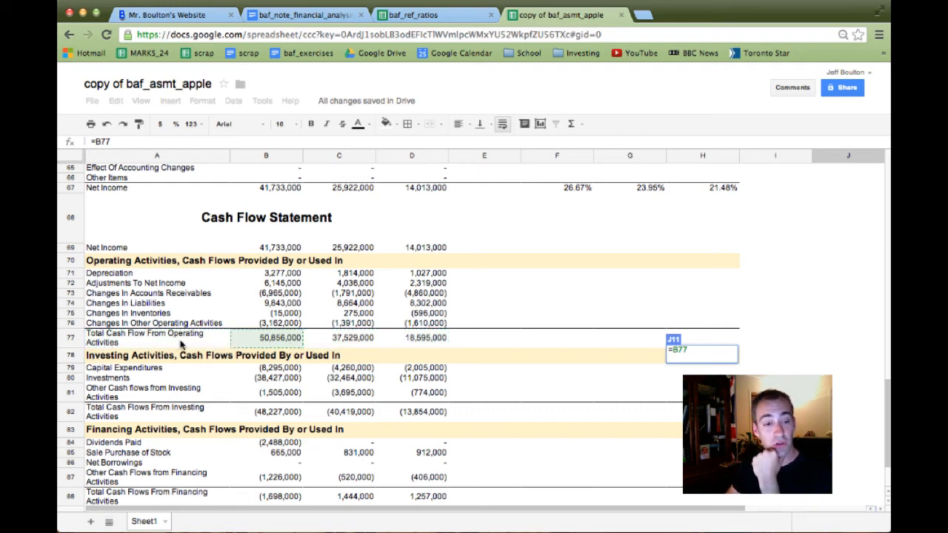
mouse_move(252, 344)
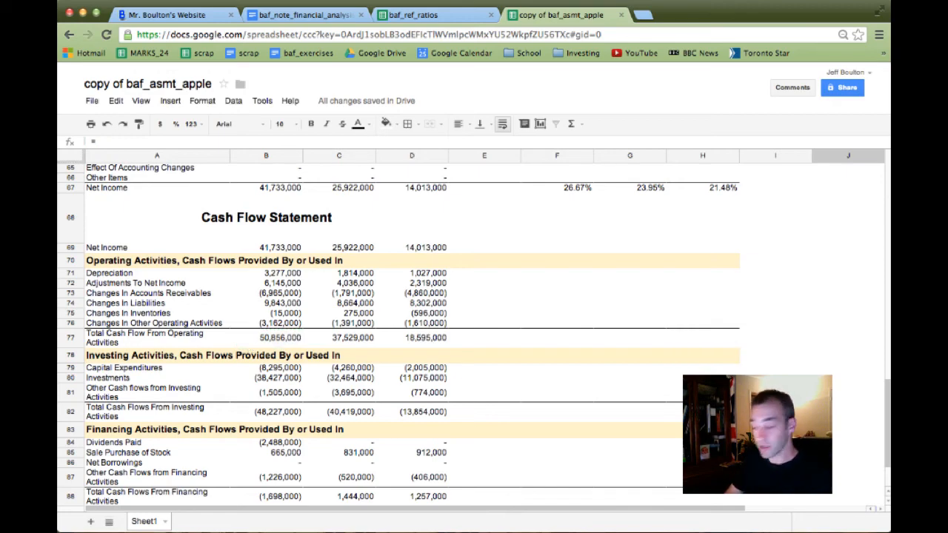
scroll(up, 3)
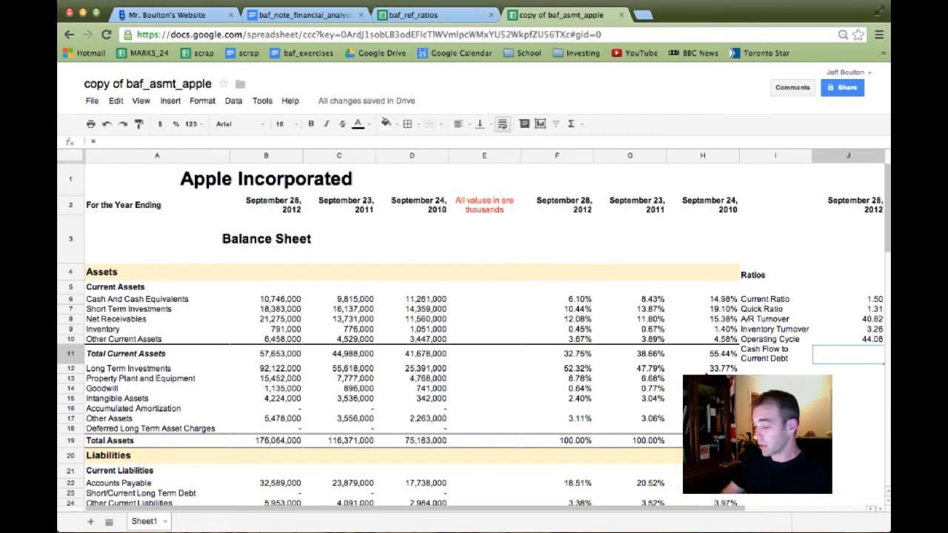
scroll(down, 3)
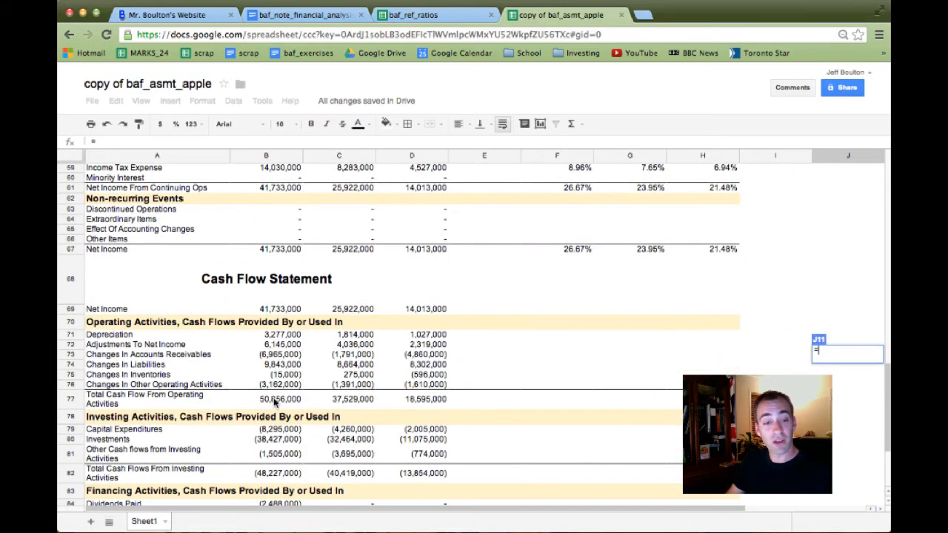
click(266, 384)
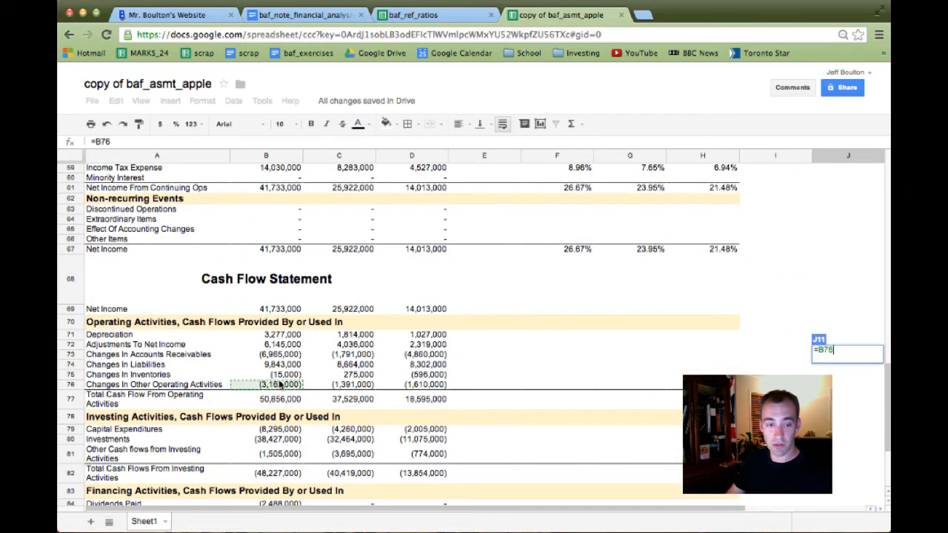
click(266, 399)
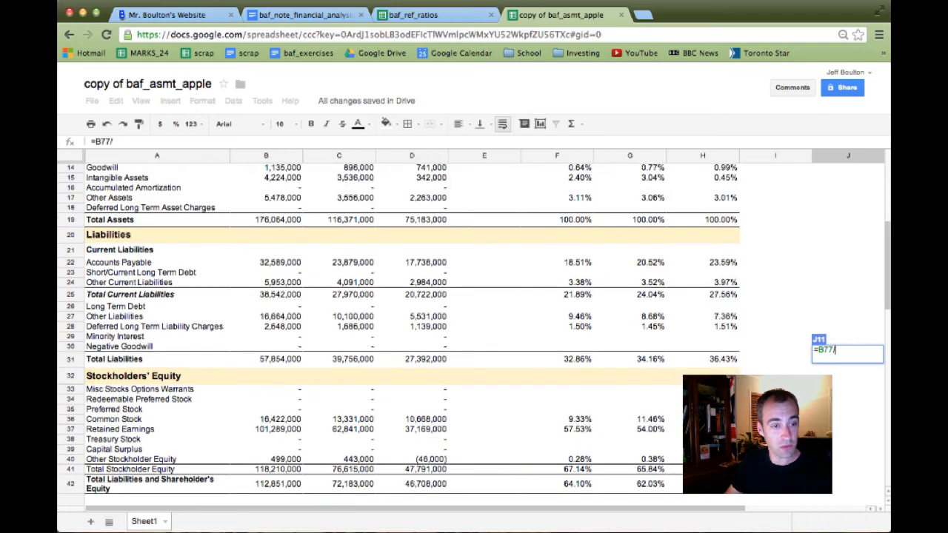
click(266, 294)
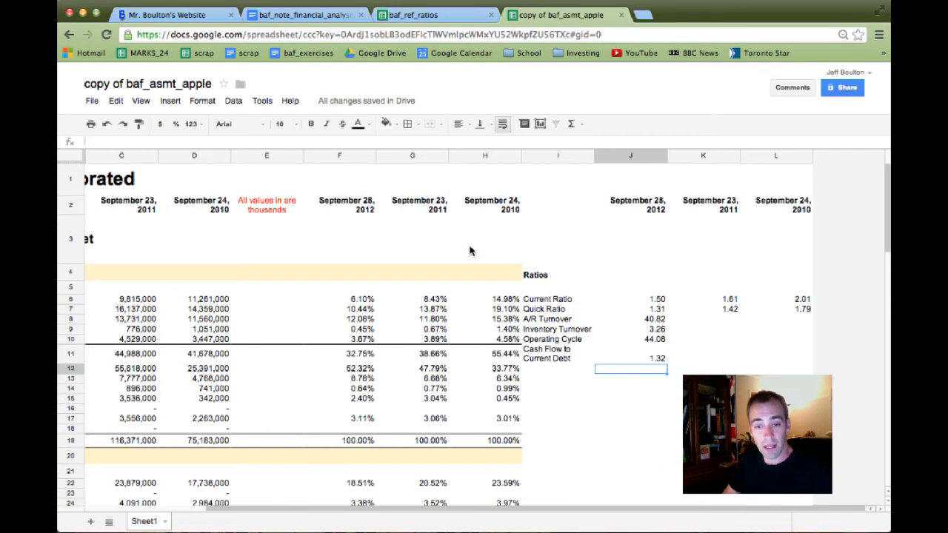
Check J11's formula, then enter =J6+J11 in J14 as a trial sum (about 2.82)
click(629, 358)
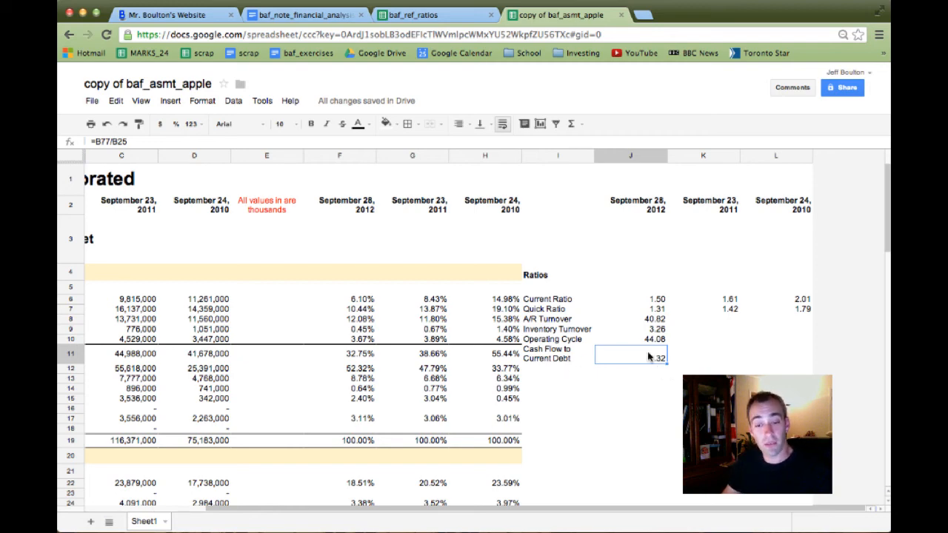
click(631, 389)
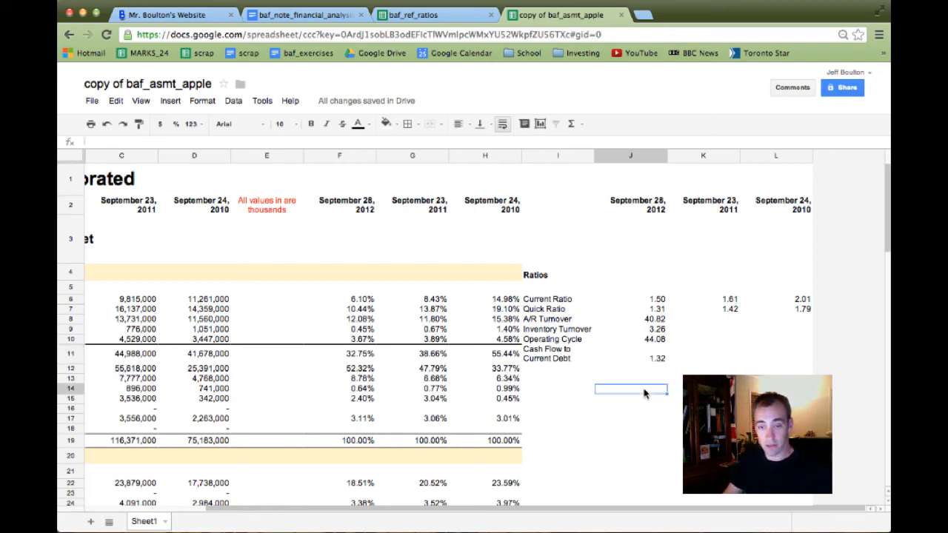
text(=)
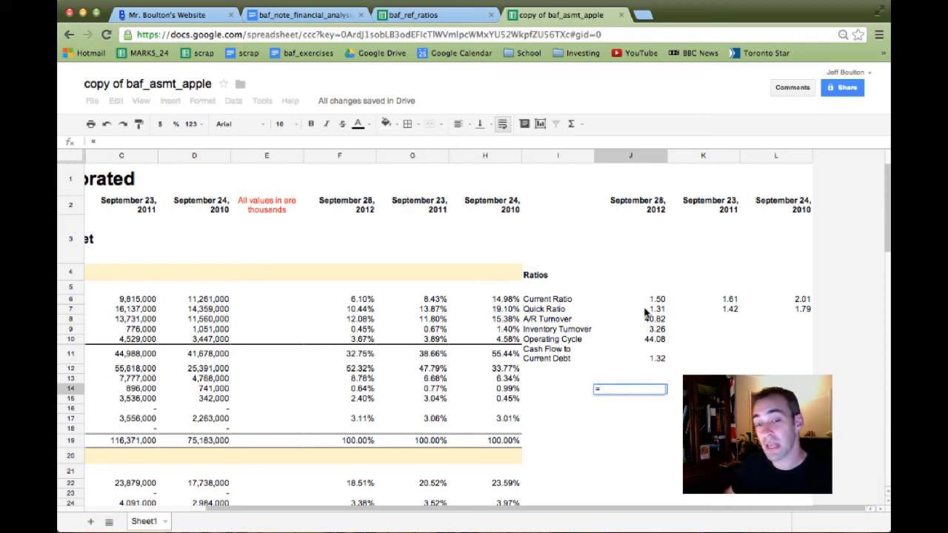
click(631, 298)
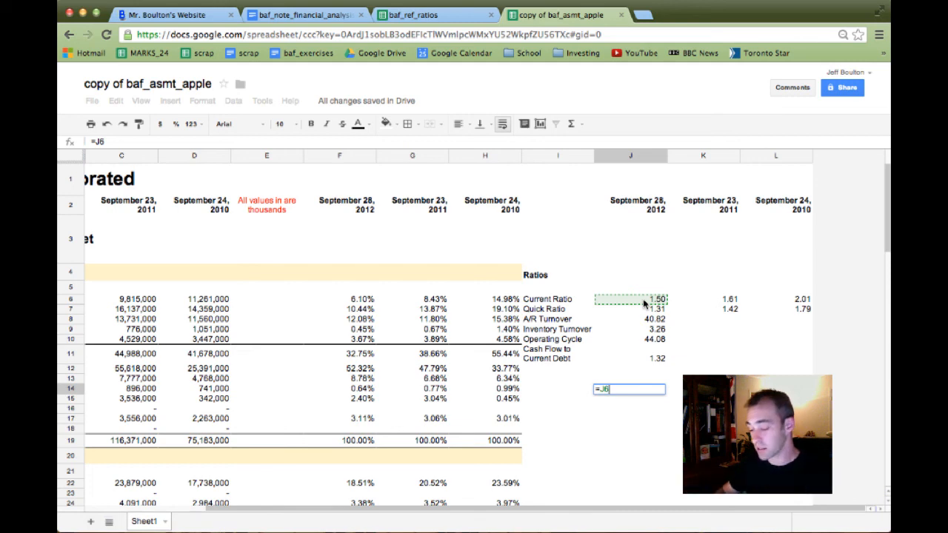
text(+)
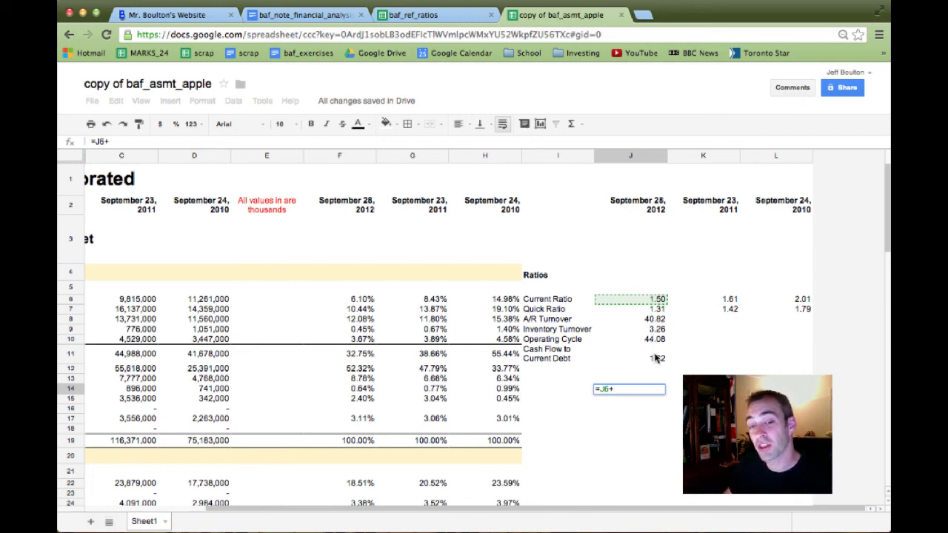
click(639, 355)
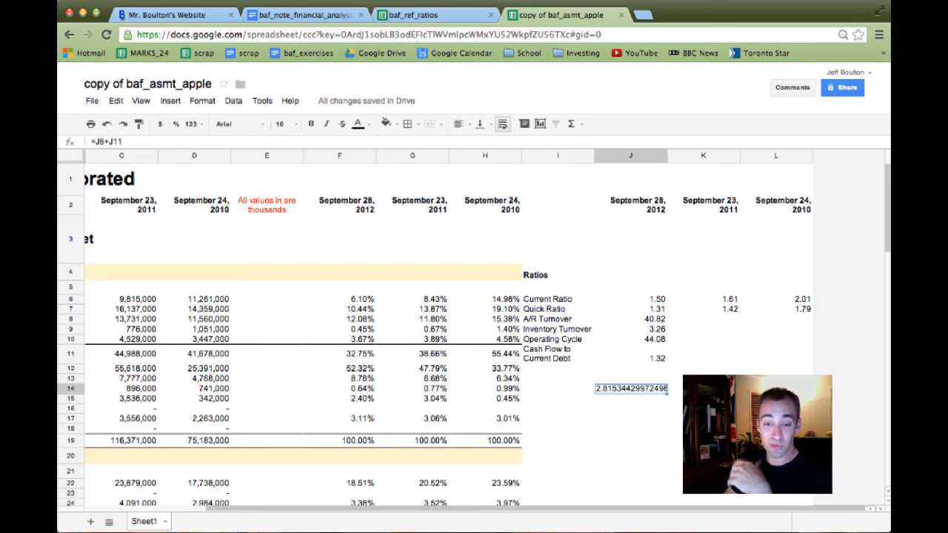
mouse_move(300, 242)
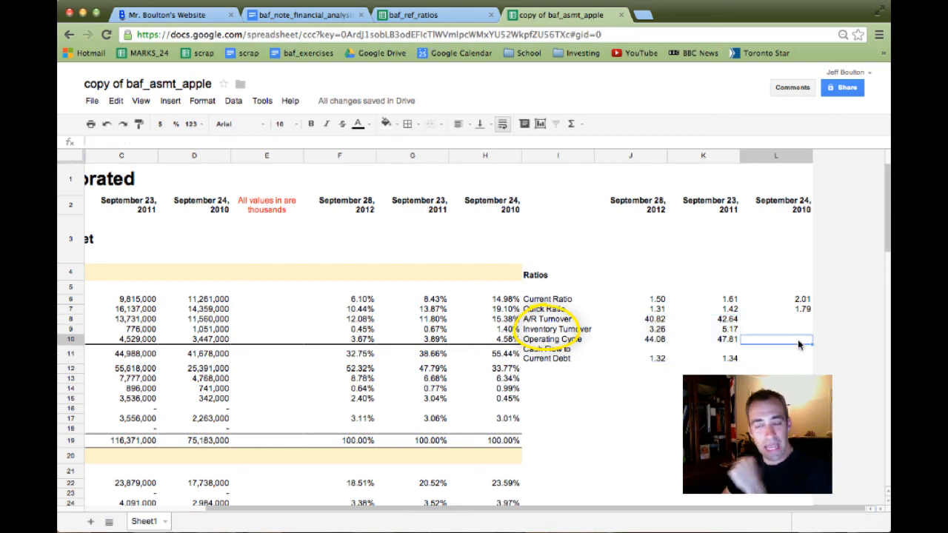
mouse_move(550, 328)
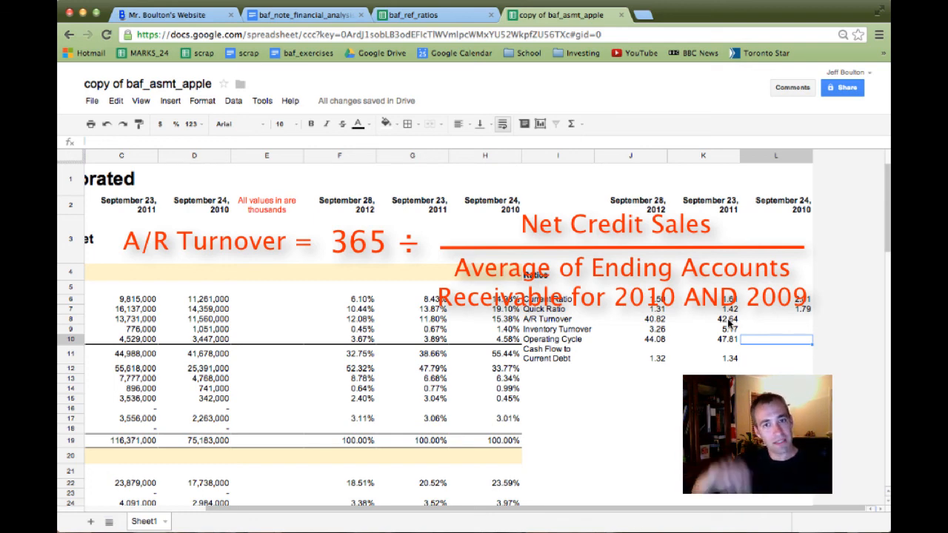
Inspect the 2011 A/R Turnover formula in K8
click(714, 319)
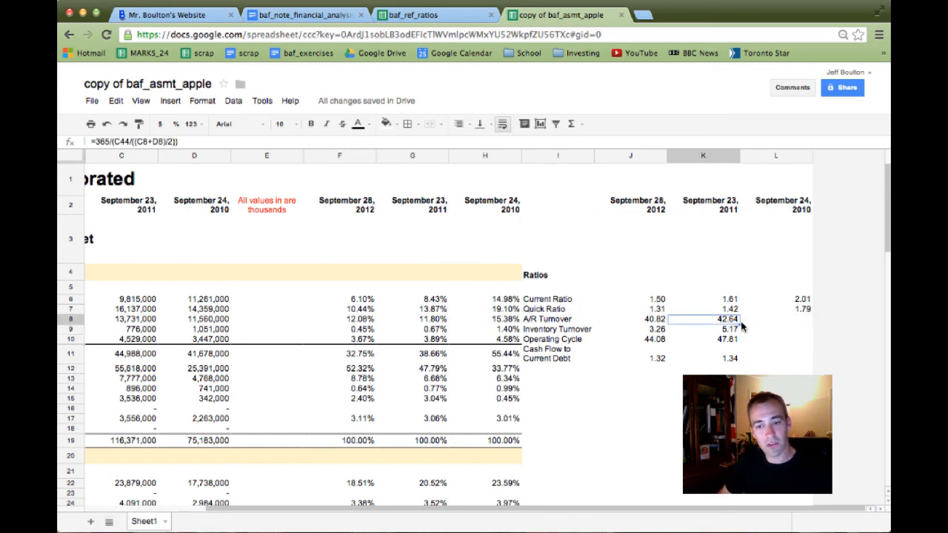
Enter =365/(D44/((D8+E8)/2)) in L8 for 2010 A/R Turnover (32.34), then select its label
click(788, 319)
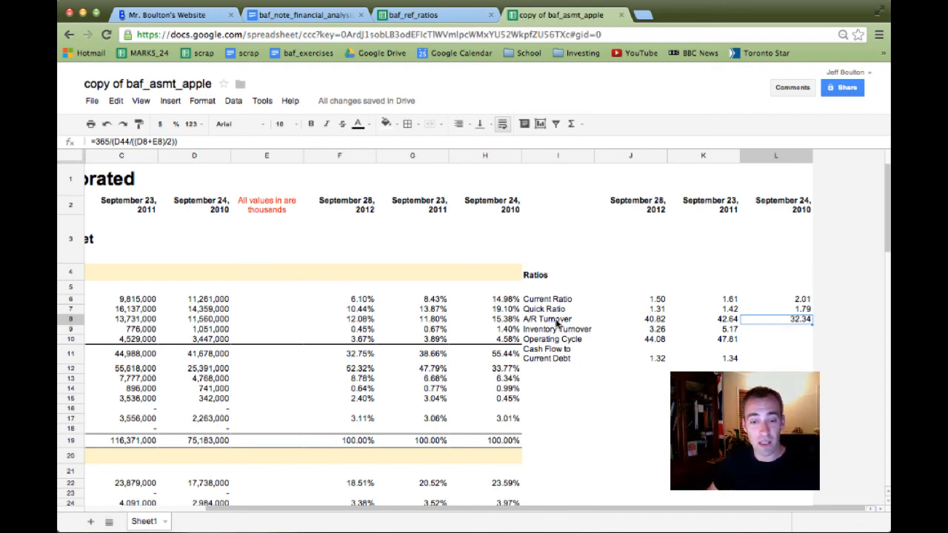
click(558, 319)
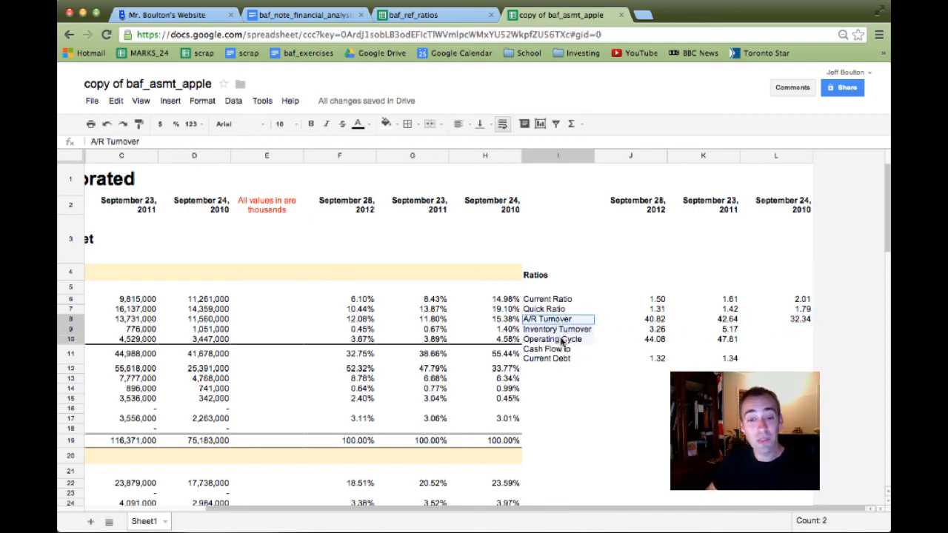